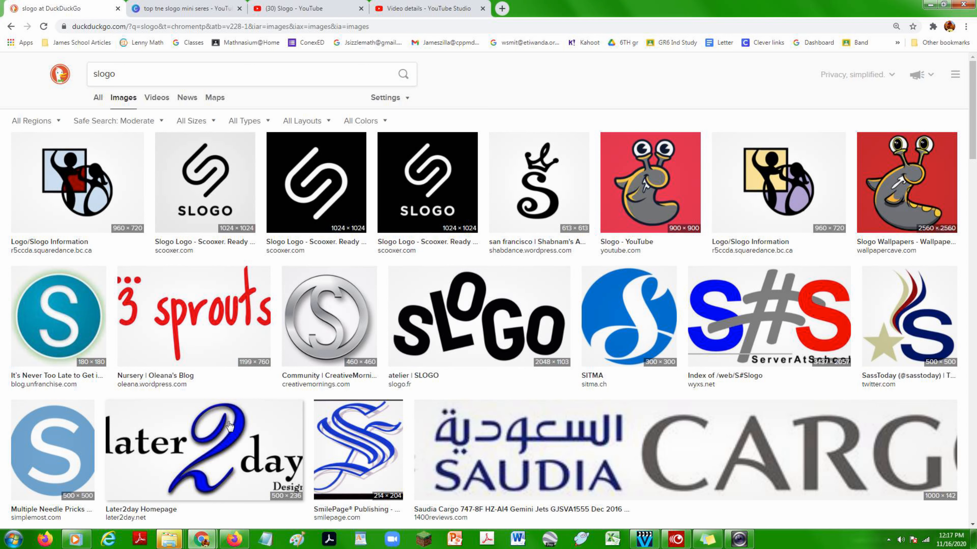
{"action": "mouse_move", "coordinate": [675, 191]}
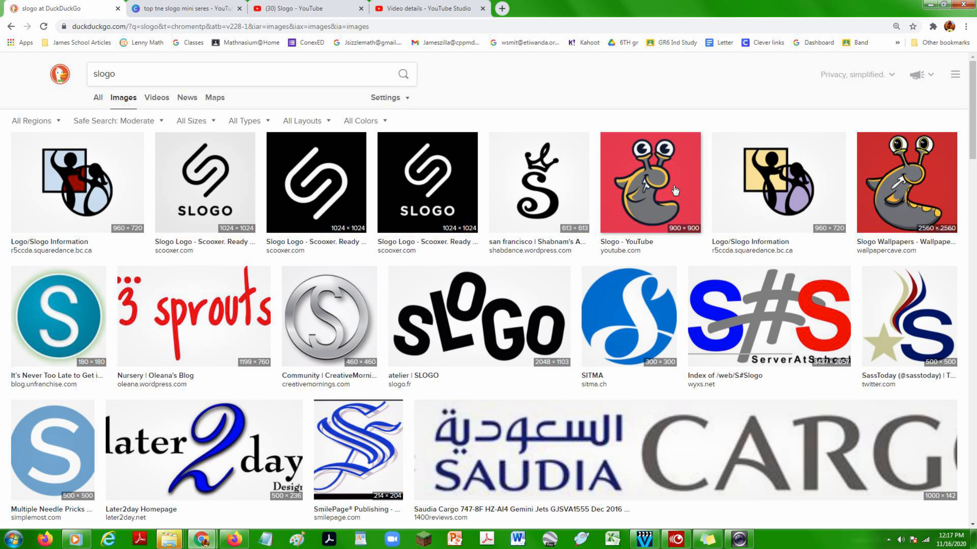
{"action": "mouse_move", "coordinate": [452, 434]}
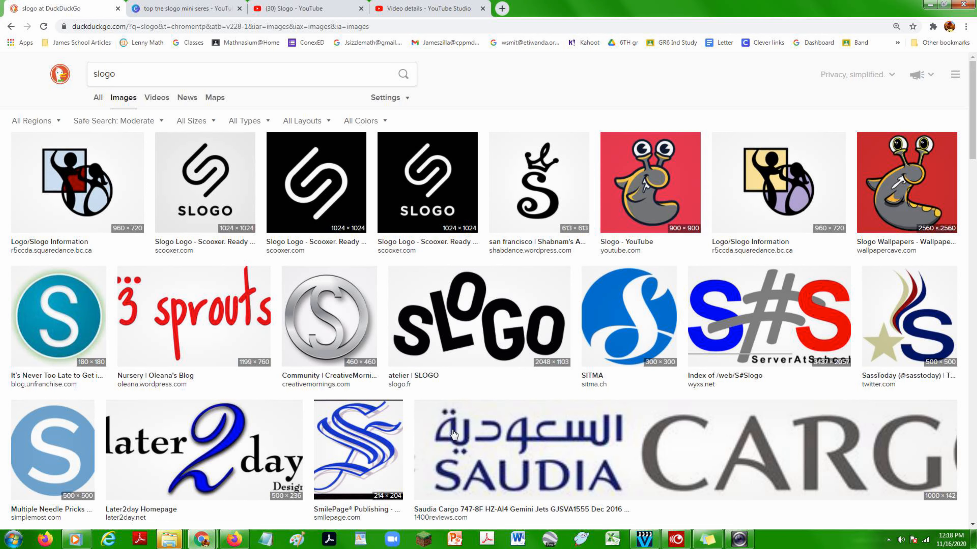
{"action": "mouse_move", "coordinate": [816, 246]}
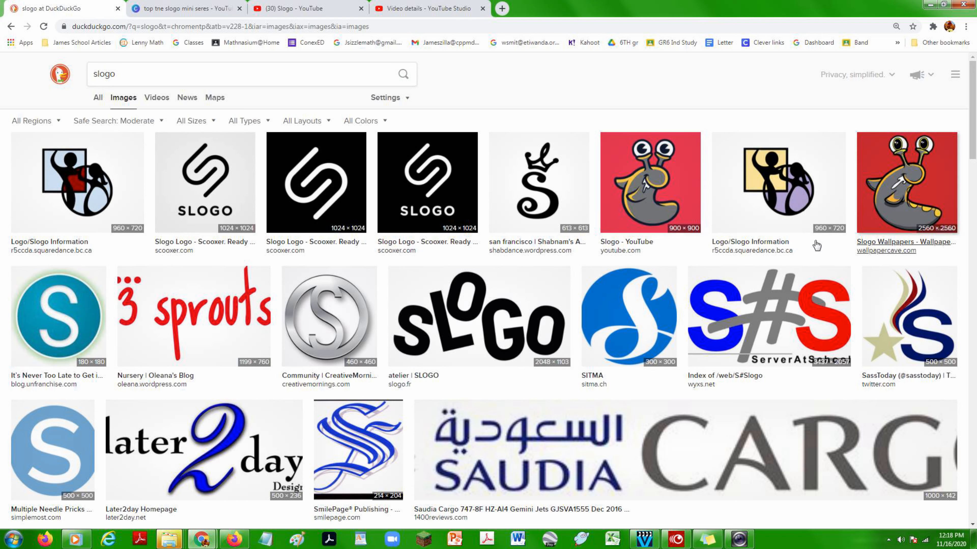
{"action": "mouse_move", "coordinate": [668, 94]}
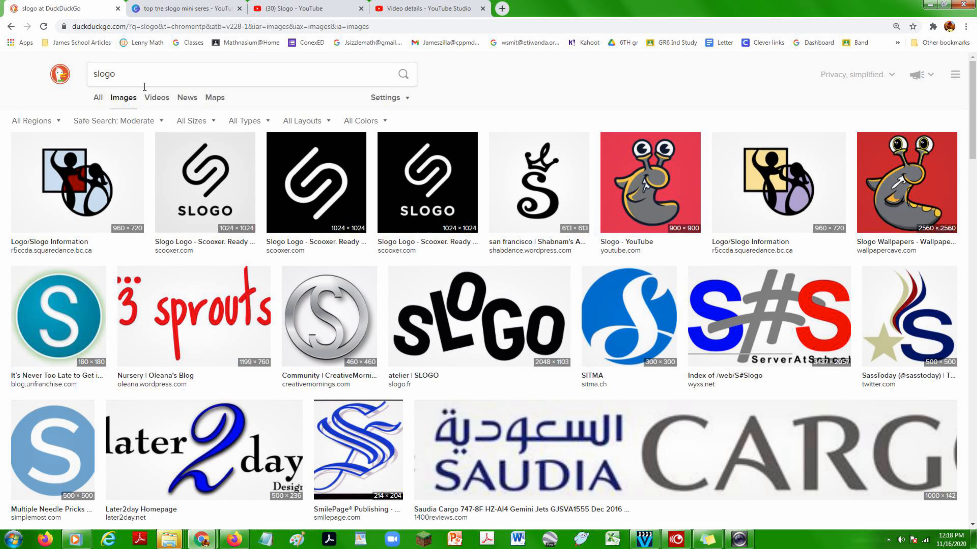
{"action": "mouse_move", "coordinate": [176, 106]}
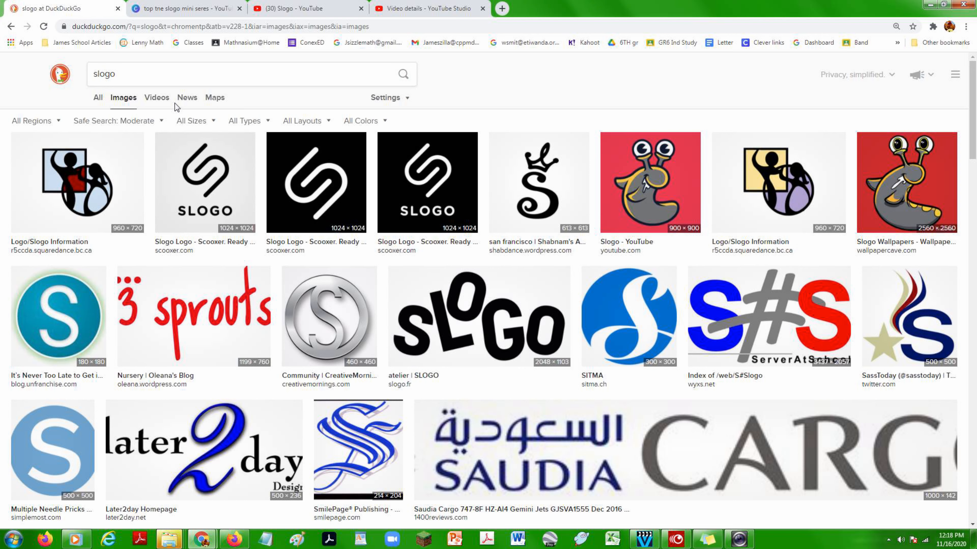
Extend the slogo query with 'fortnite' and search images for 'slogo fortnite board game'
{"action": "left_click", "coordinate": [145, 73]}
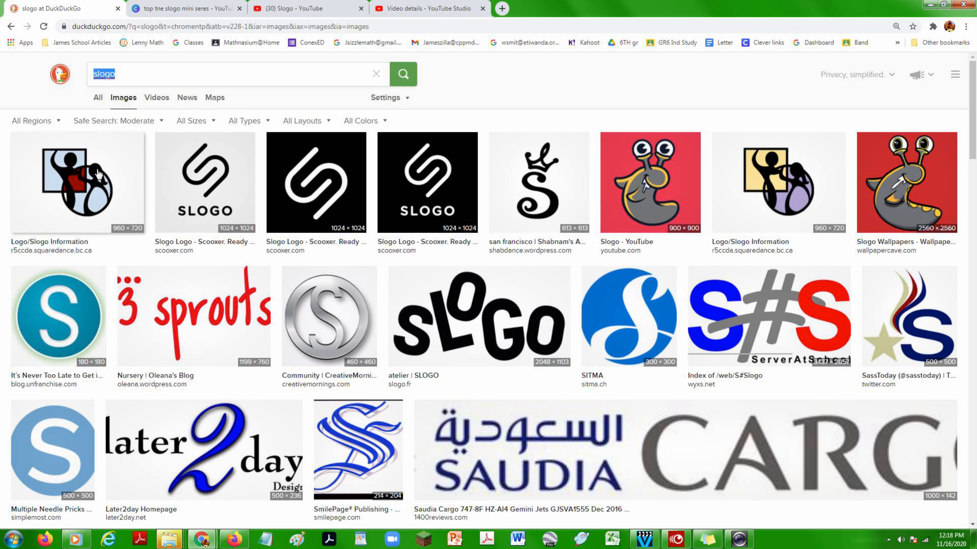
{"action": "mouse_move", "coordinate": [347, 69]}
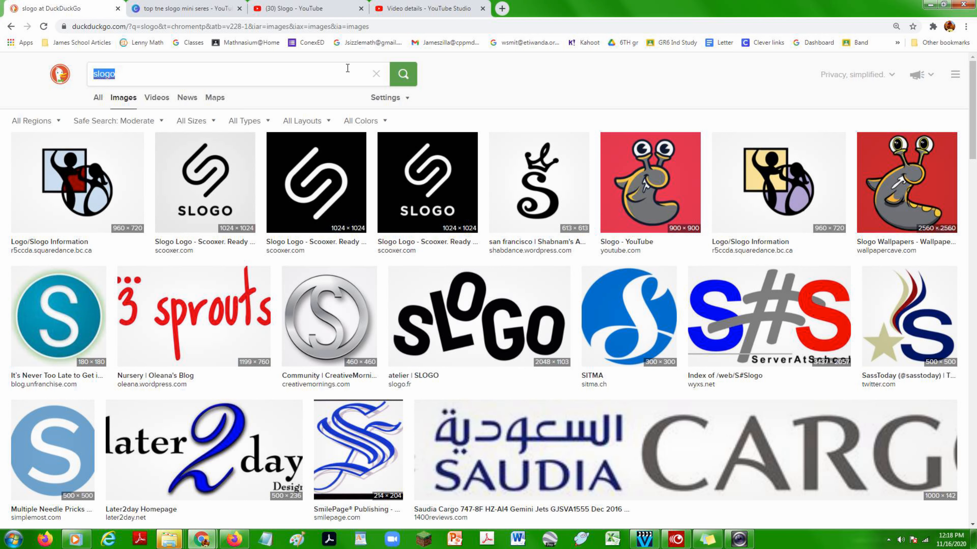
{"action": "type", "text": "fortnite"}
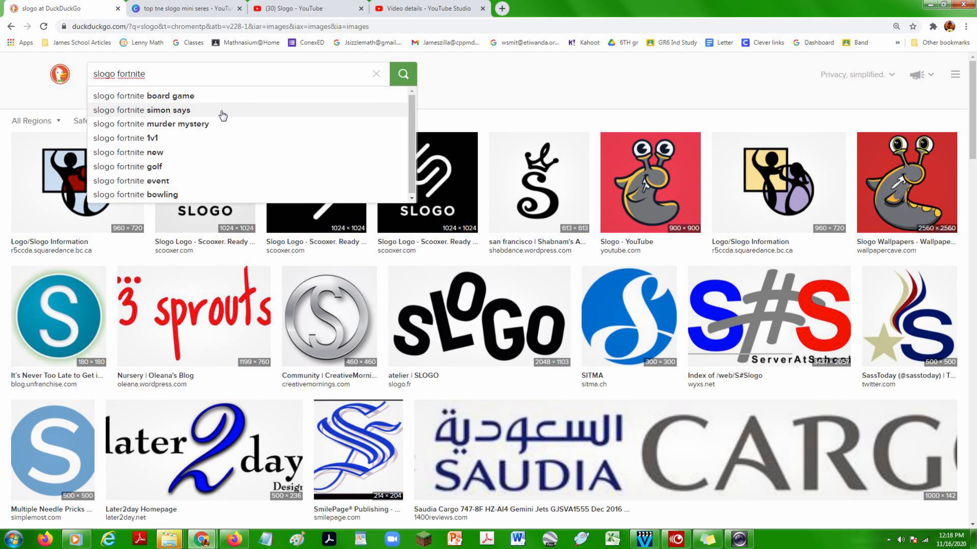
{"action": "left_click", "coordinate": [144, 95]}
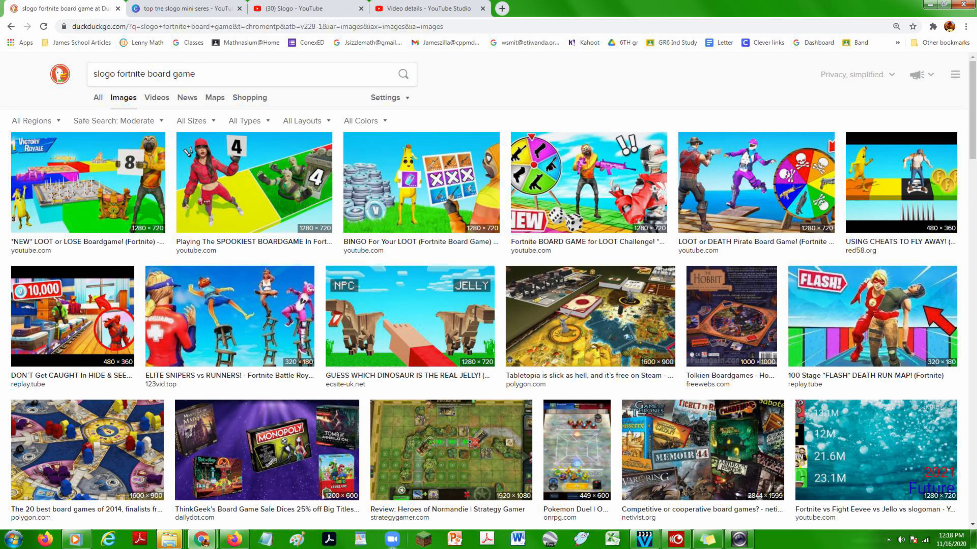
{"action": "mouse_move", "coordinate": [374, 479]}
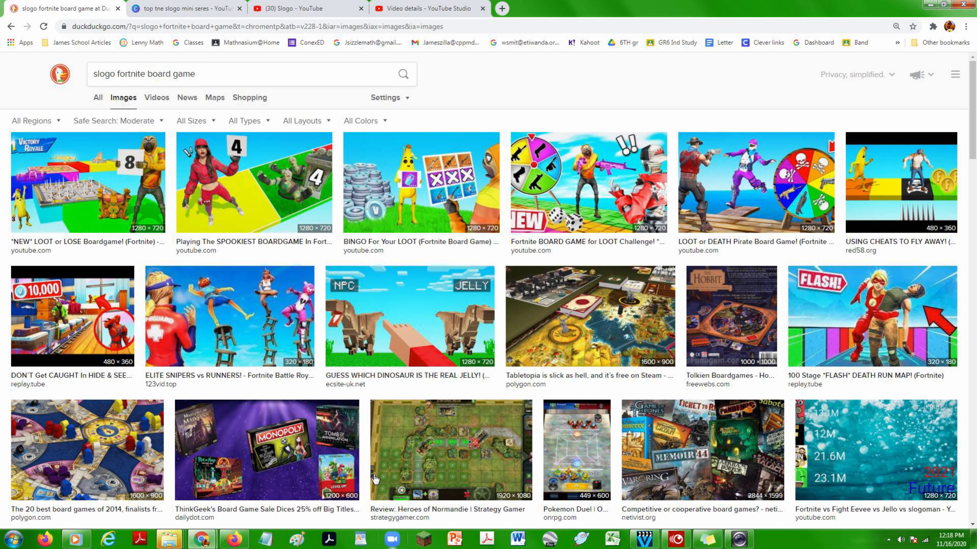
{"action": "left_click", "coordinate": [223, 75]}
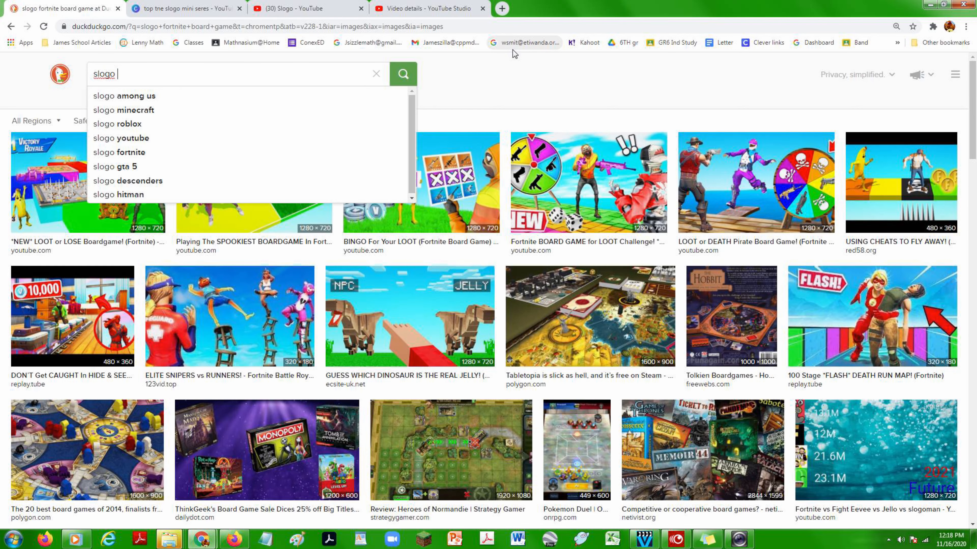
Search images for 'slogo gmod prophunt' via the dropdown suggestion
{"action": "type", "text": "gmod p"}
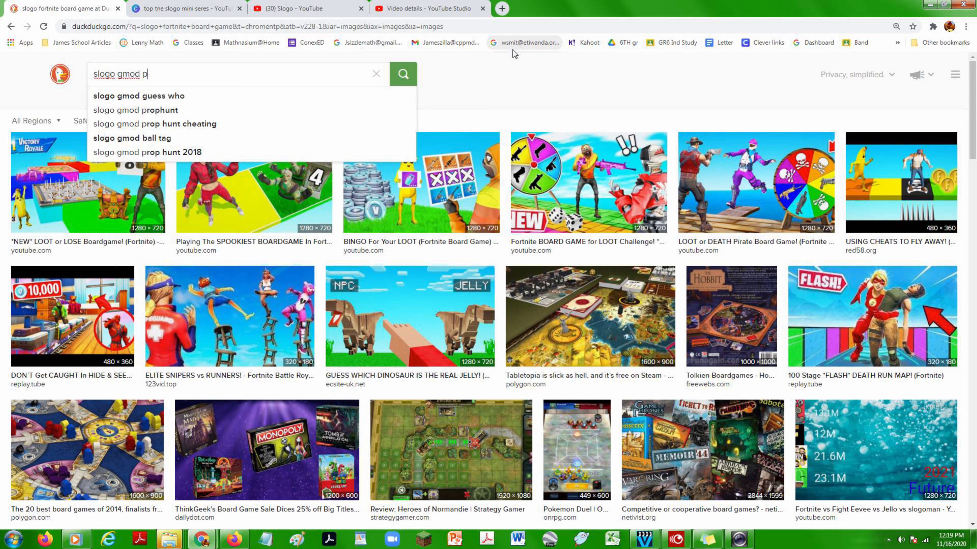
{"action": "type", "text": "ass"}
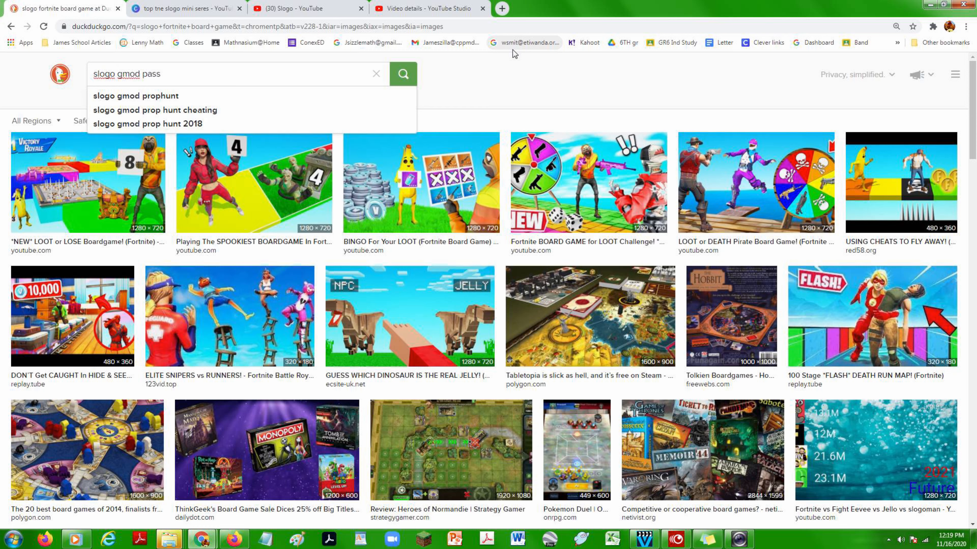
{"action": "type", "text": "the"}
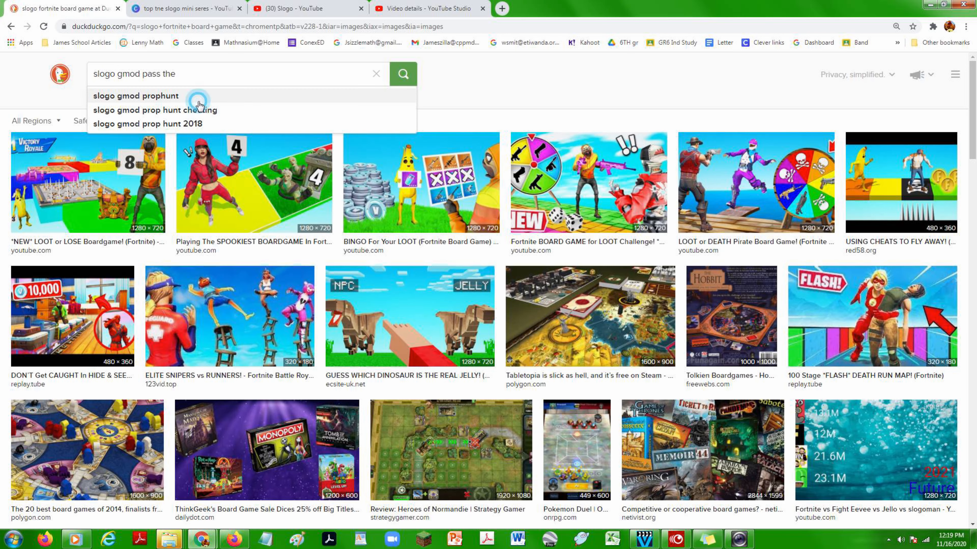
{"action": "left_click", "coordinate": [135, 95]}
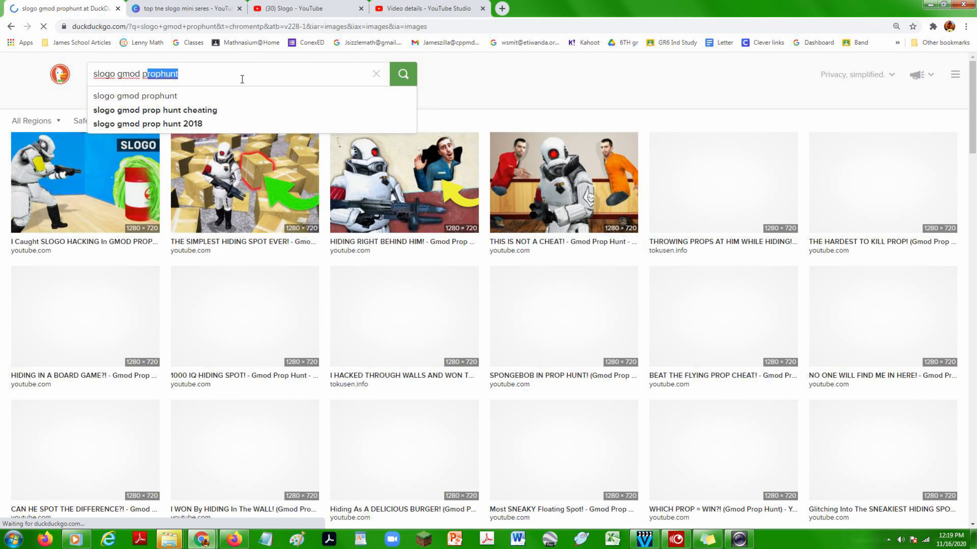
Replace prophunt so the query reads 'slogo gmod pass the ball' and search images
{"action": "key", "text": "Backspace"}
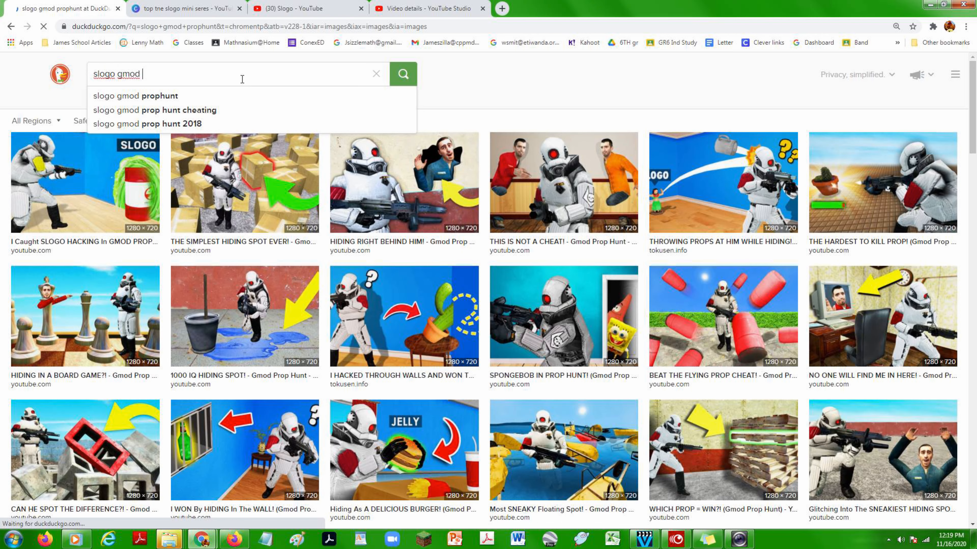
{"action": "type", "text": "pass"}
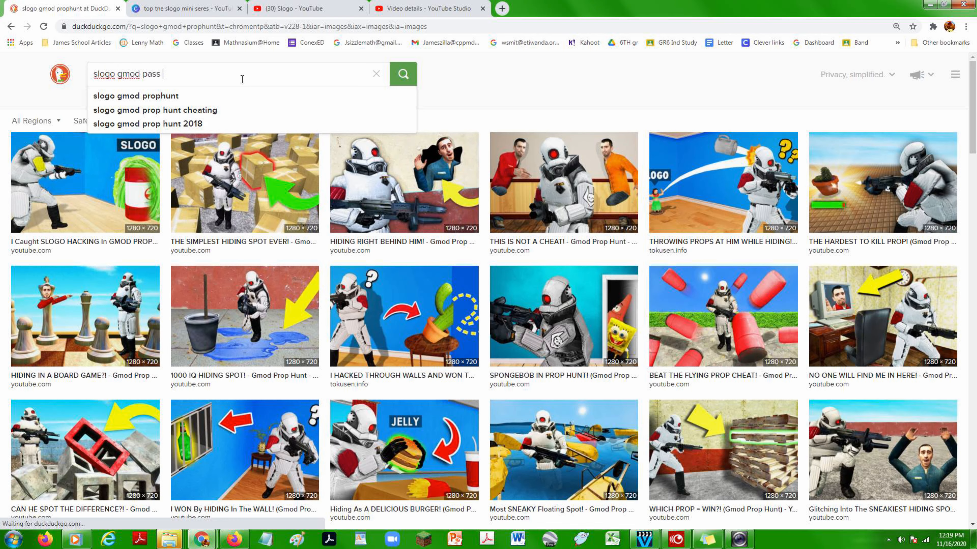
{"action": "mouse_move", "coordinate": [299, 139]}
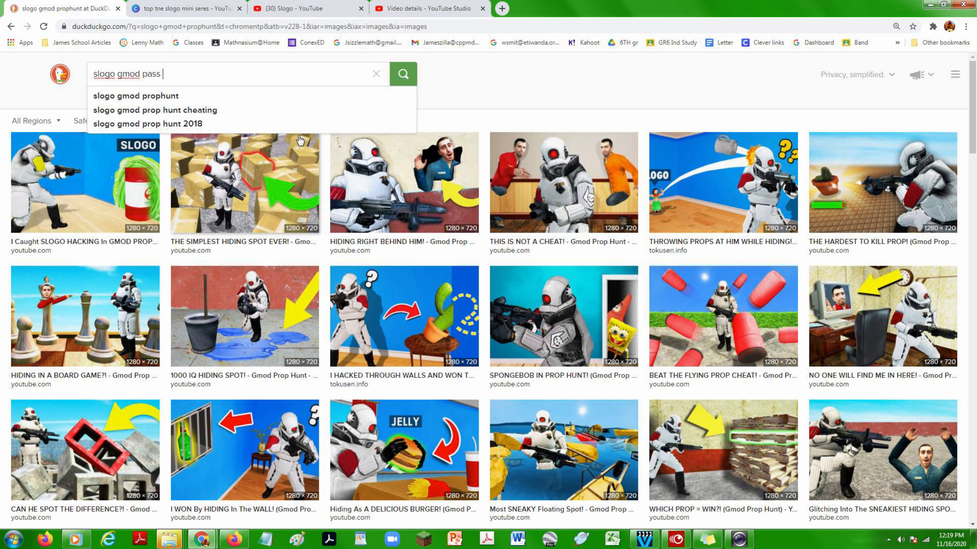
{"action": "type", "text": "the"}
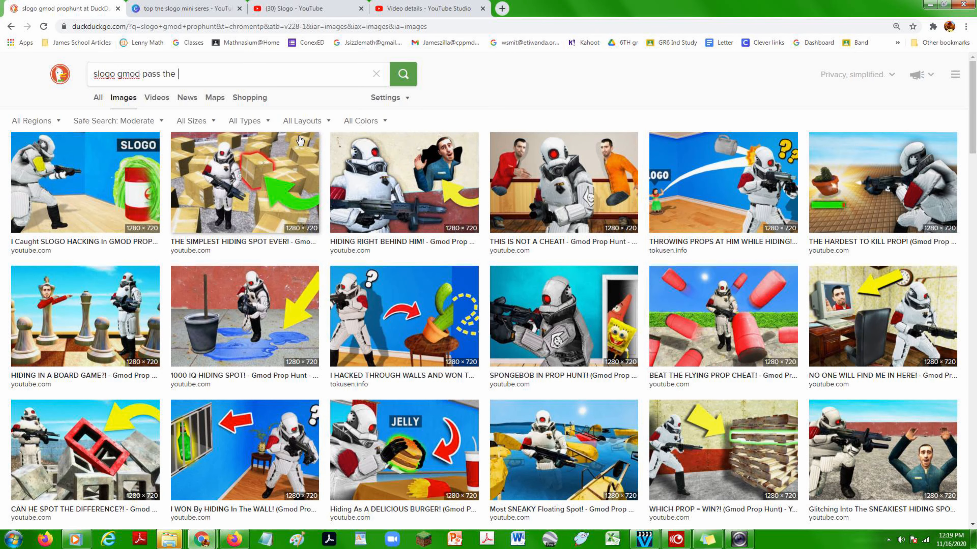
{"action": "type", "text": "ball"}
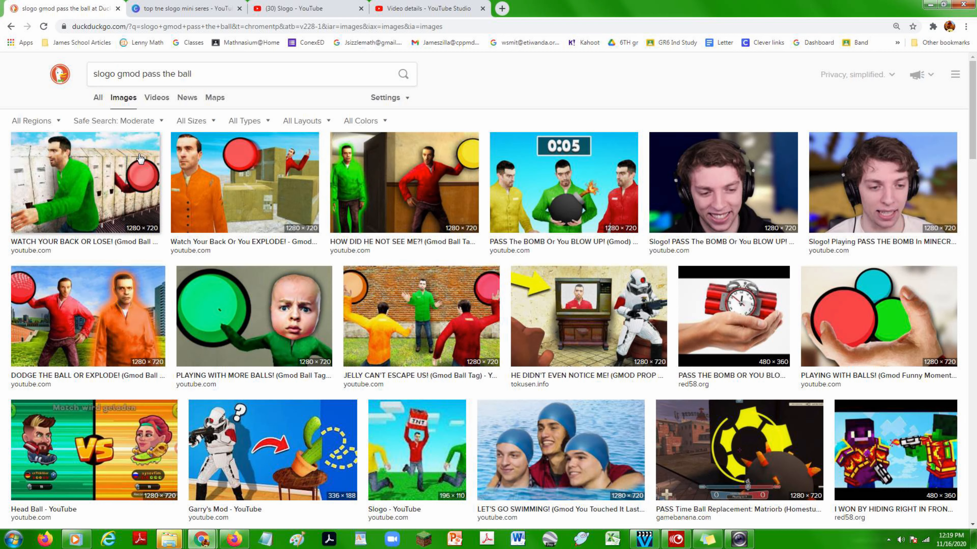
{"action": "mouse_move", "coordinate": [491, 164]}
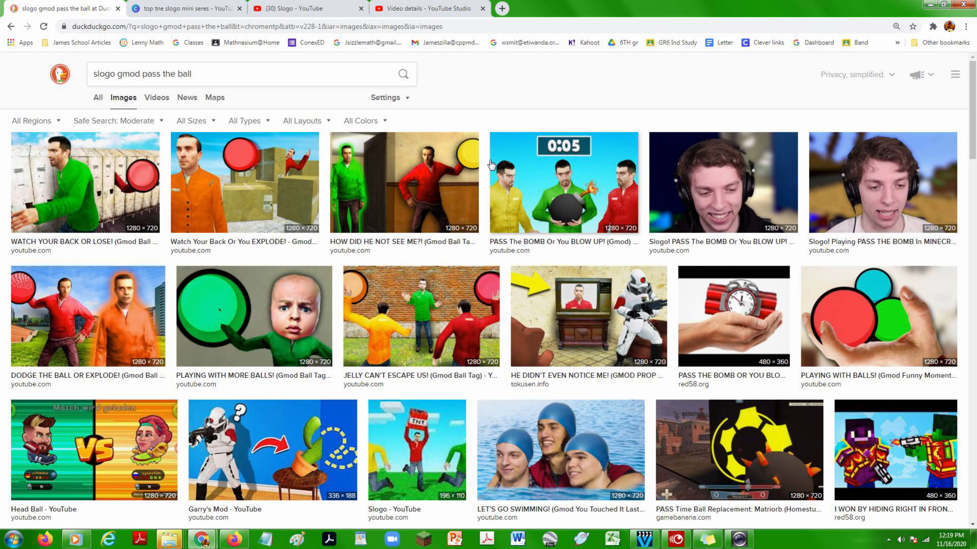
{"action": "mouse_move", "coordinate": [489, 254]}
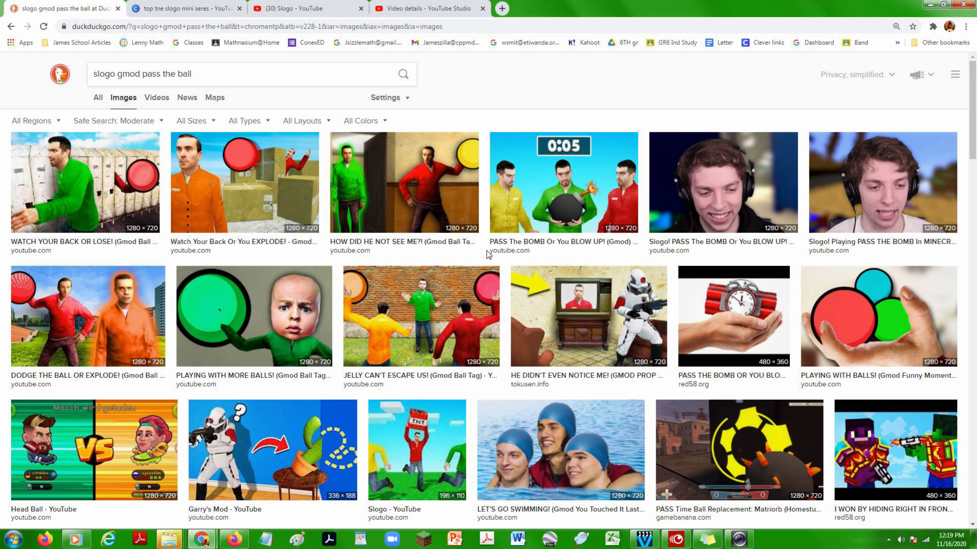
{"action": "mouse_move", "coordinate": [604, 5]}
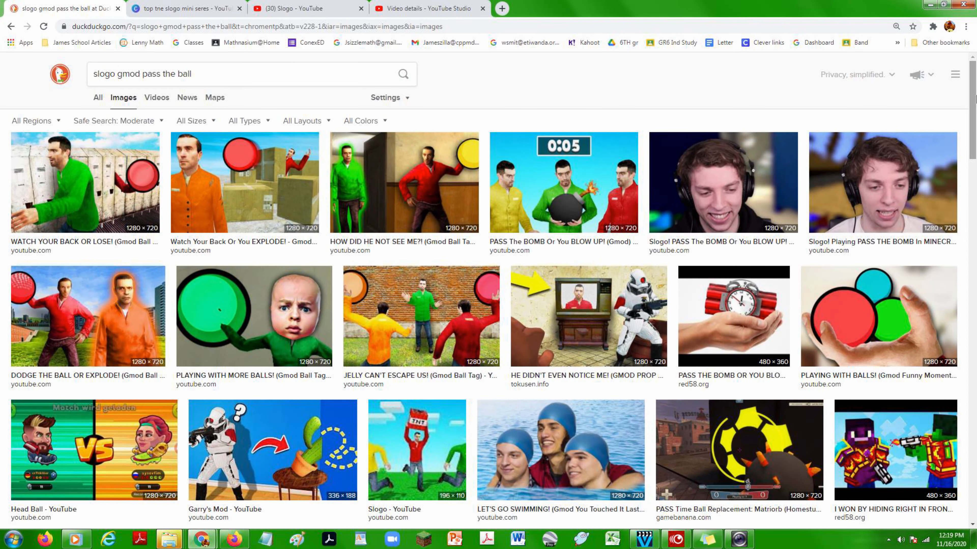
{"action": "mouse_move", "coordinate": [786, 76]}
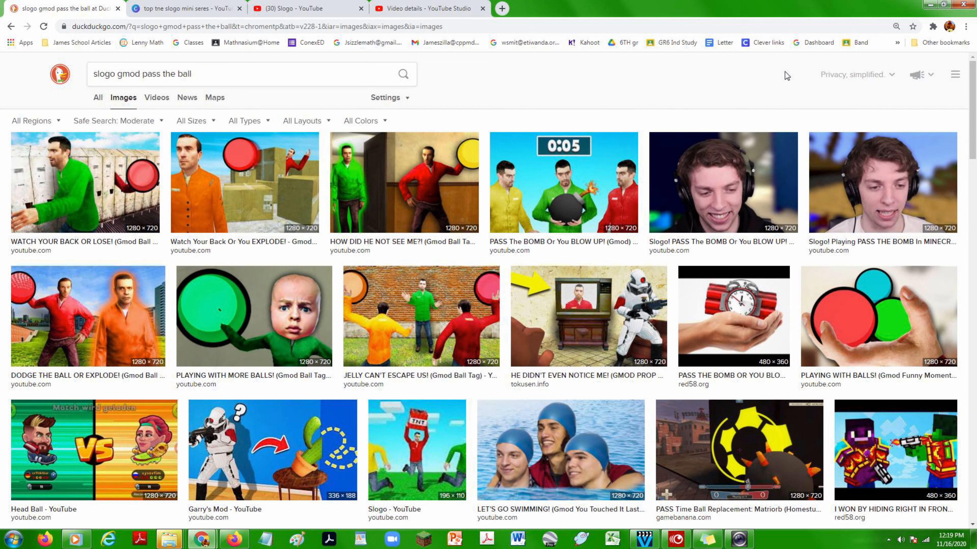
{"action": "mouse_move", "coordinate": [184, 179]}
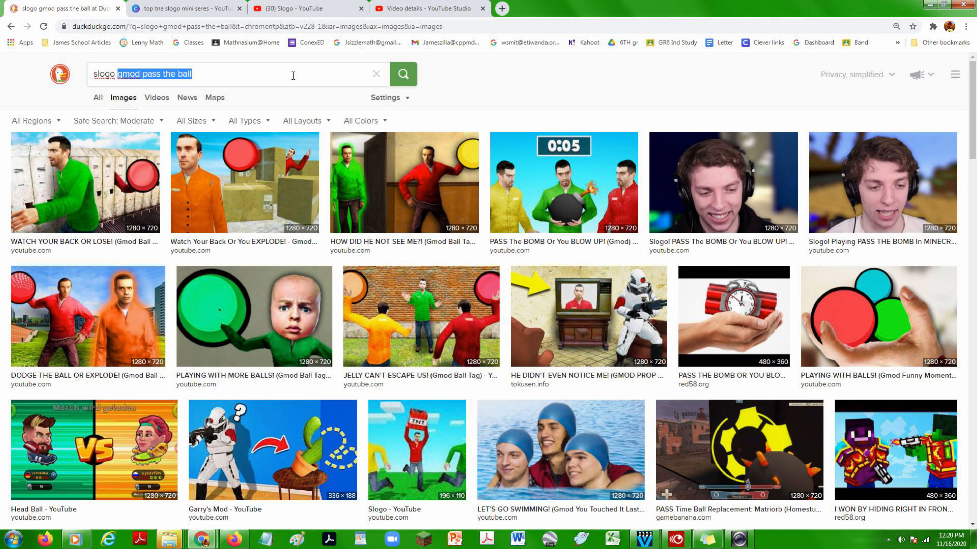
Search images for 'slogo minecraft guess who' via the suggestion and browse the results
{"action": "type", "text": "minecraft"}
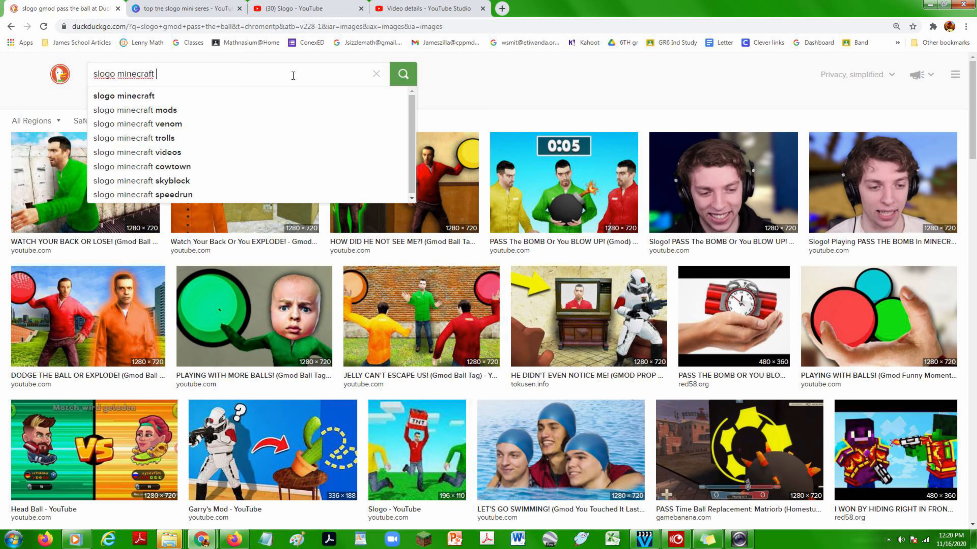
{"action": "type", "text": "guss"}
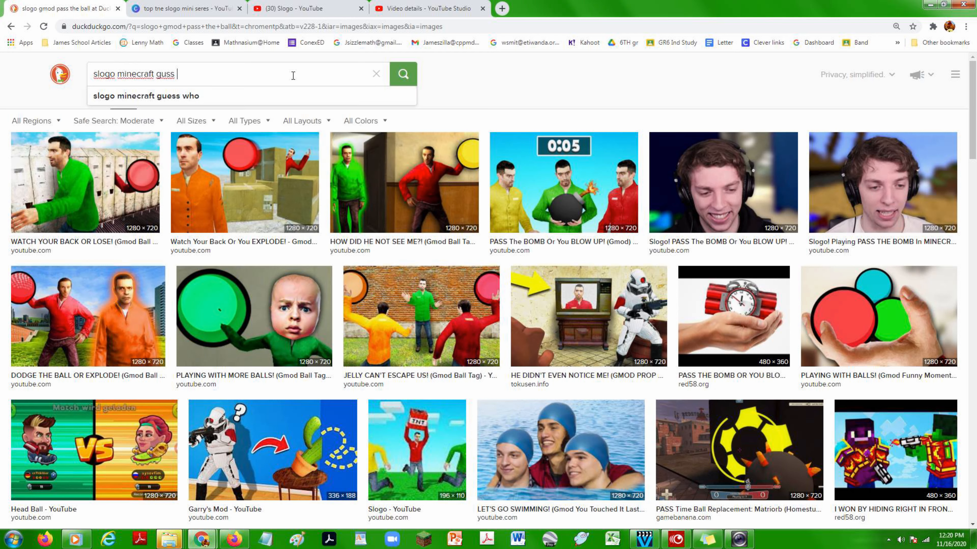
{"action": "left_click", "coordinate": [143, 95]}
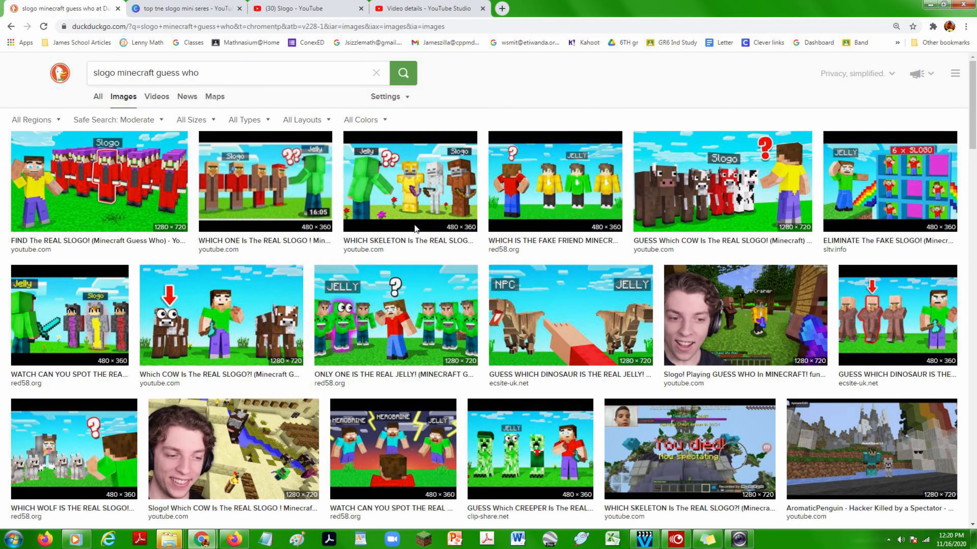
{"action": "scroll", "scroll_direction": "down", "scroll_amount": 3}
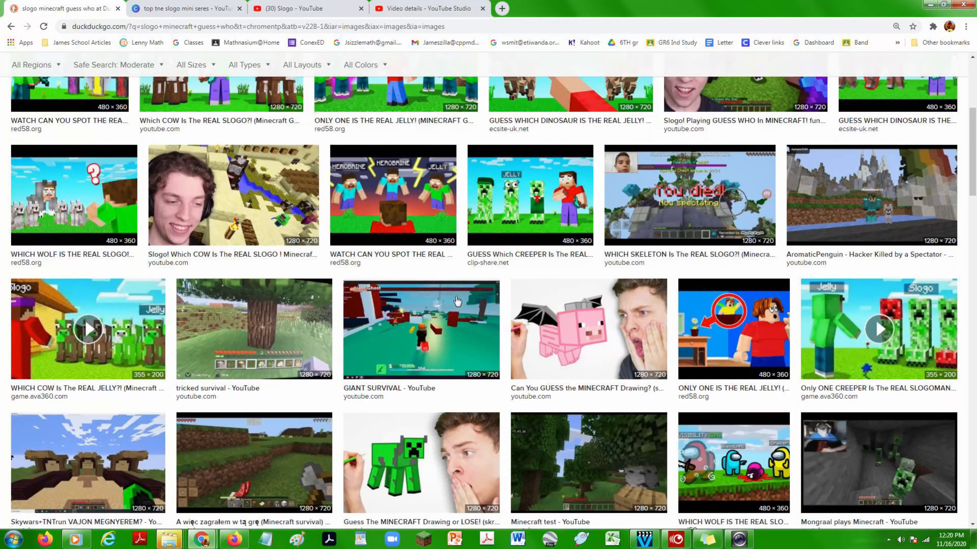
{"action": "scroll", "scroll_direction": "up", "scroll_amount": 3}
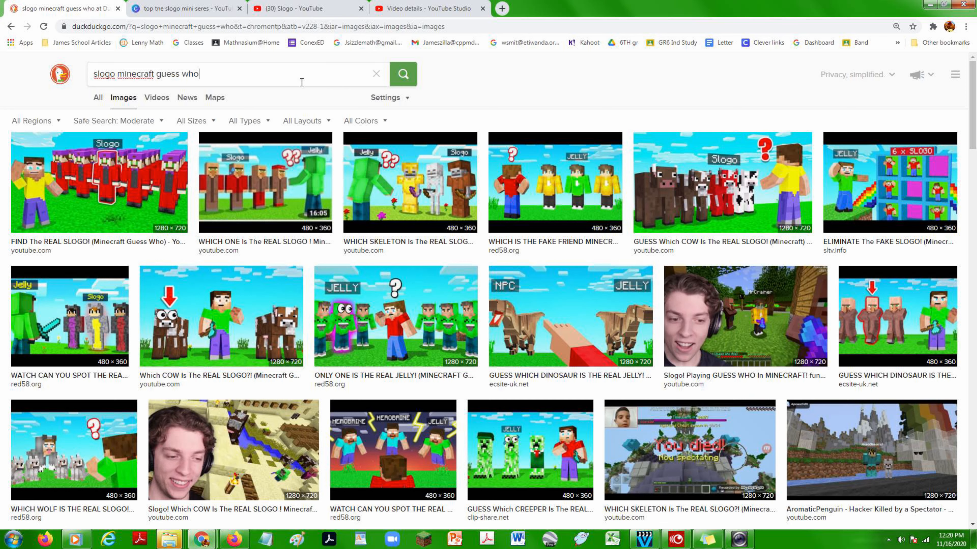
{"action": "double_click", "coordinate": [177, 74]}
{"action": "type", "text": "slogo gta"}
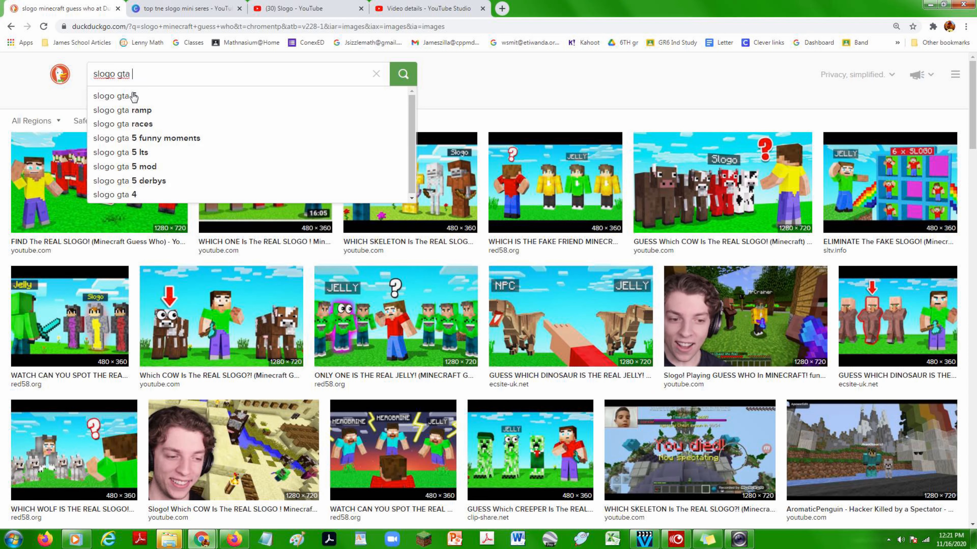
Search images for 'slogo gta cars runners'
{"action": "type", "text": "cars"}
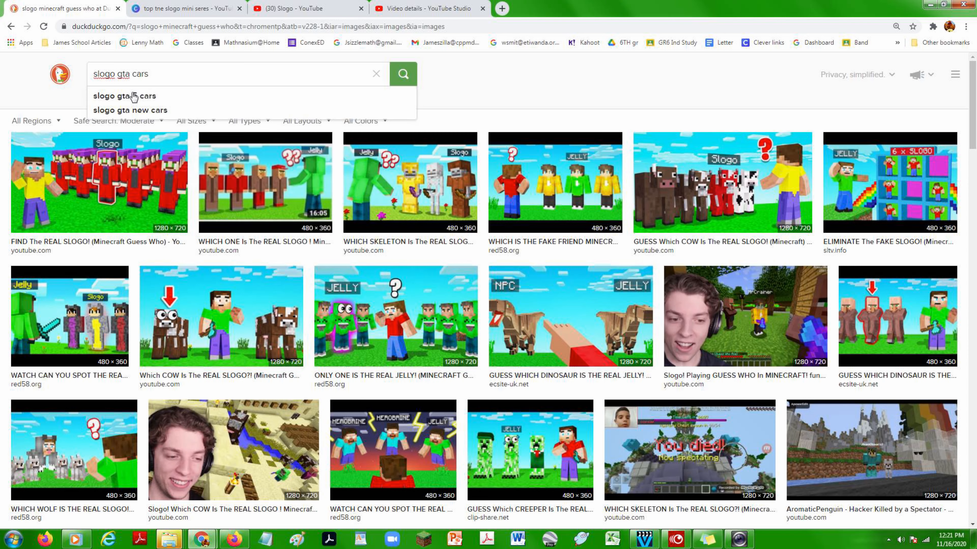
{"action": "type", "text": "runners"}
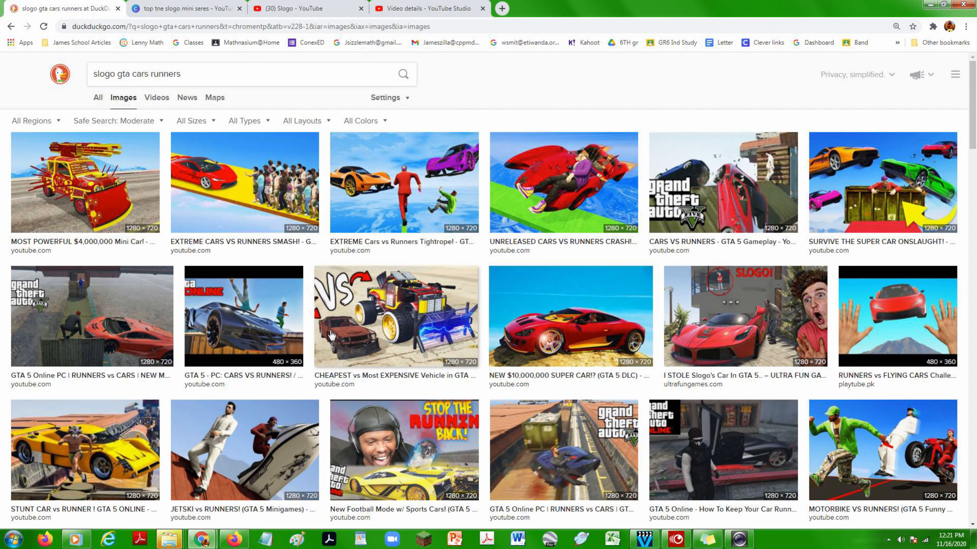
{"action": "left_click", "coordinate": [241, 74]}
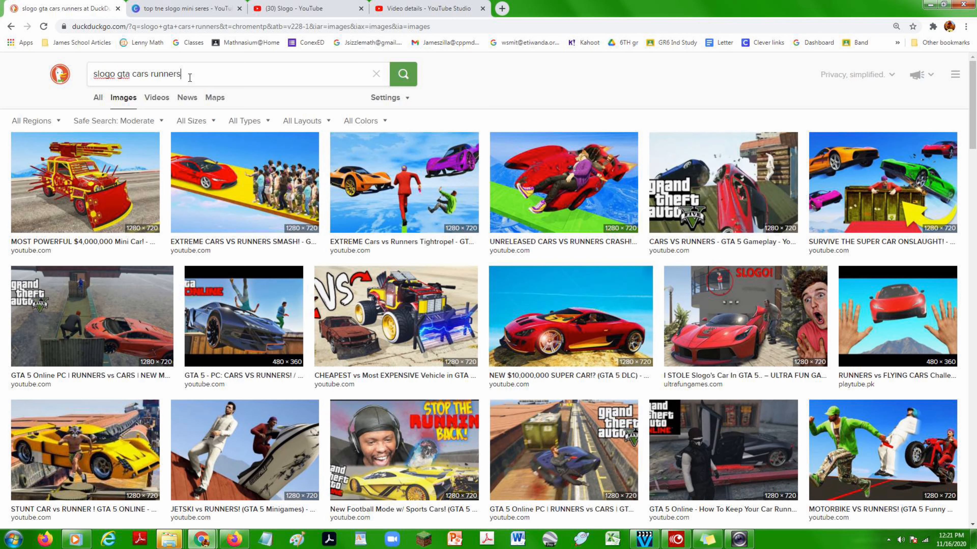
Replace 'cars runners' so the query reads 'slogo gta 5 planes vs snipers' and search
{"action": "double_click", "coordinate": [145, 73]}
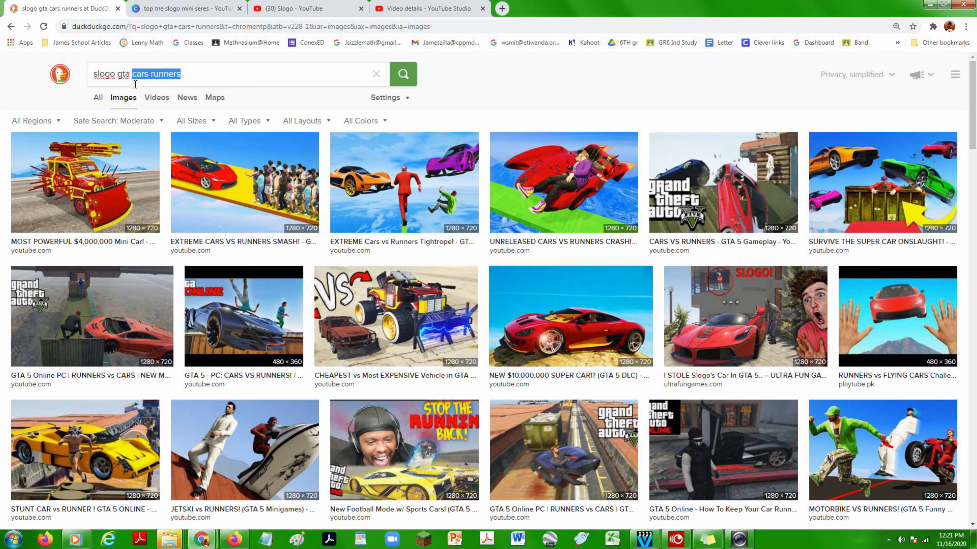
{"action": "type", "text": "5"}
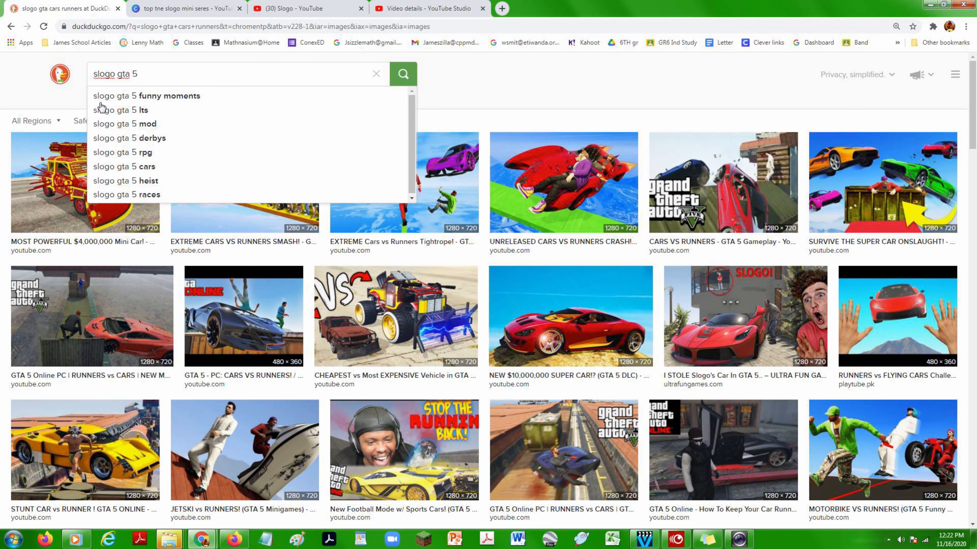
{"action": "type", "text": "planes v"}
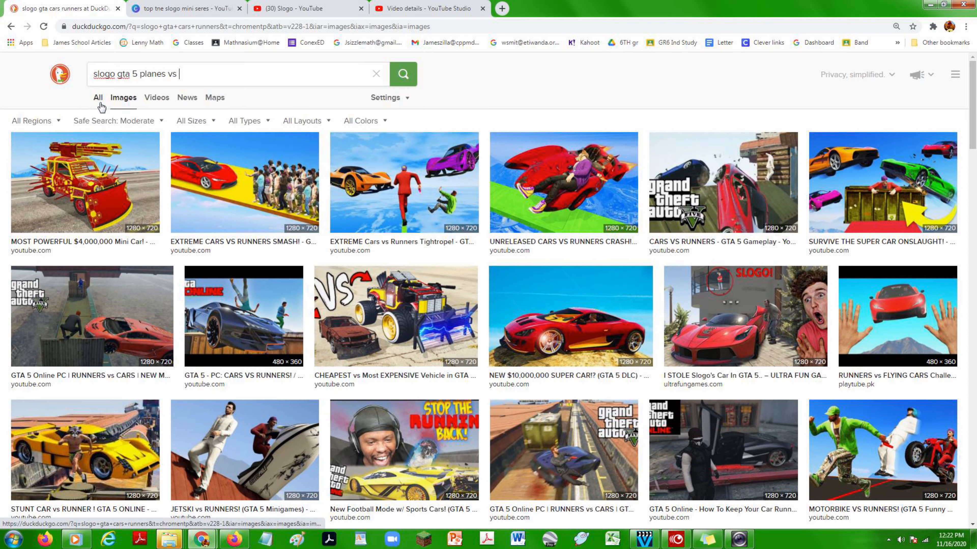
{"action": "type", "text": "snipers"}
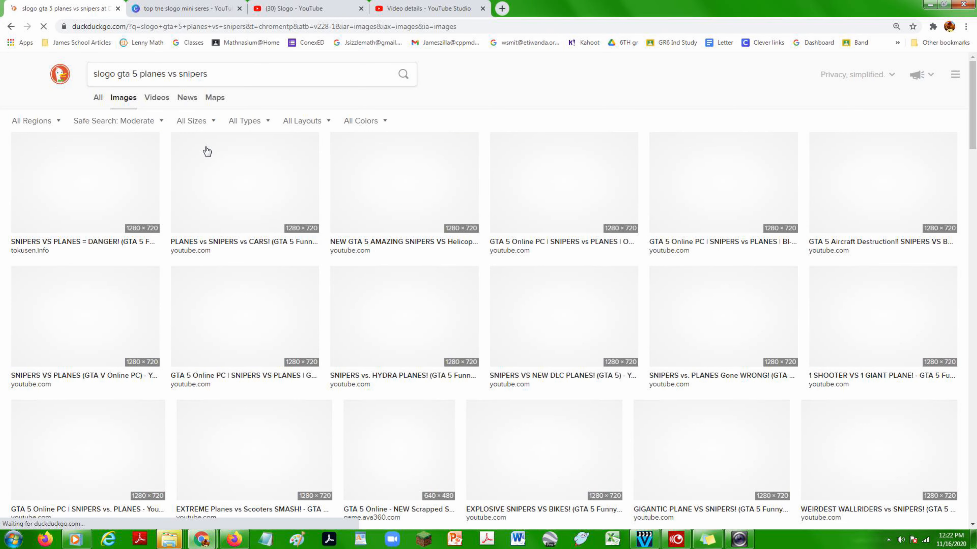
Enlarge the first planes vs snipers image and browse the results page
{"action": "left_click", "coordinate": [85, 183]}
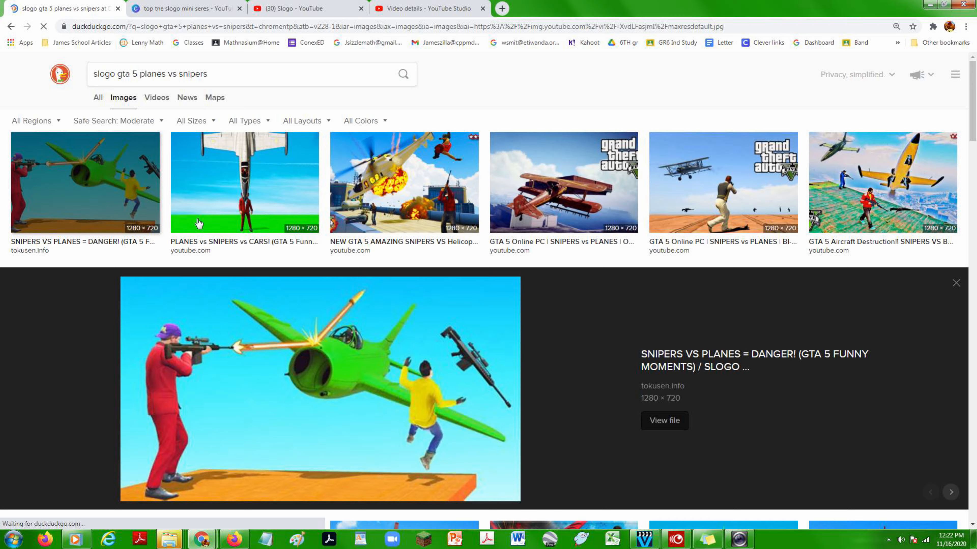
{"action": "scroll", "scroll_direction": "down", "scroll_amount": 3}
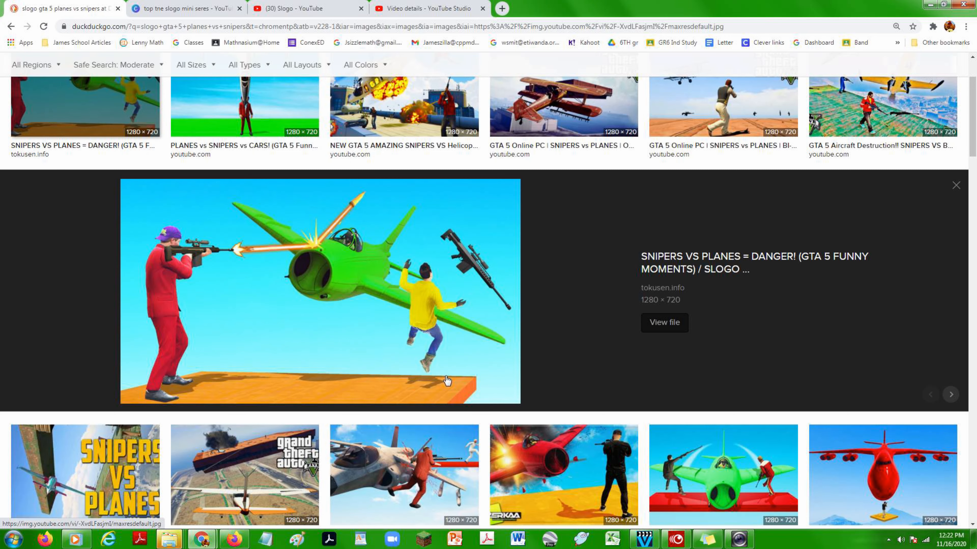
{"action": "scroll", "scroll_direction": "up", "scroll_amount": 3}
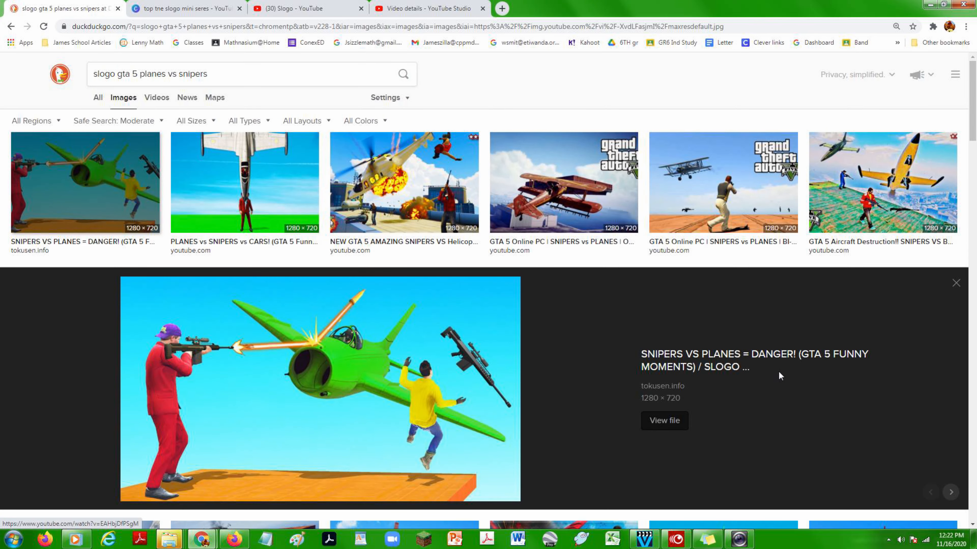
{"action": "mouse_move", "coordinate": [267, 147]}
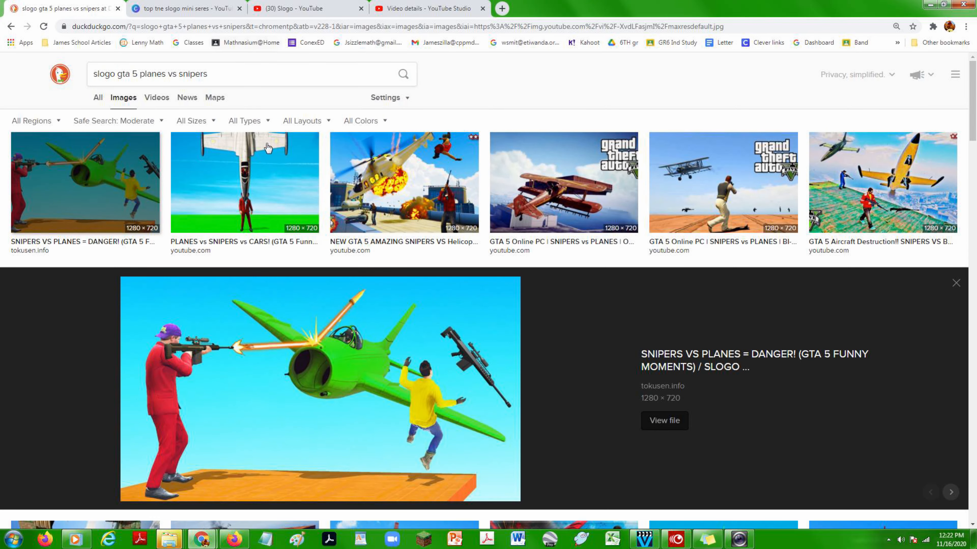
{"action": "scroll", "scroll_direction": "down", "scroll_amount": 3}
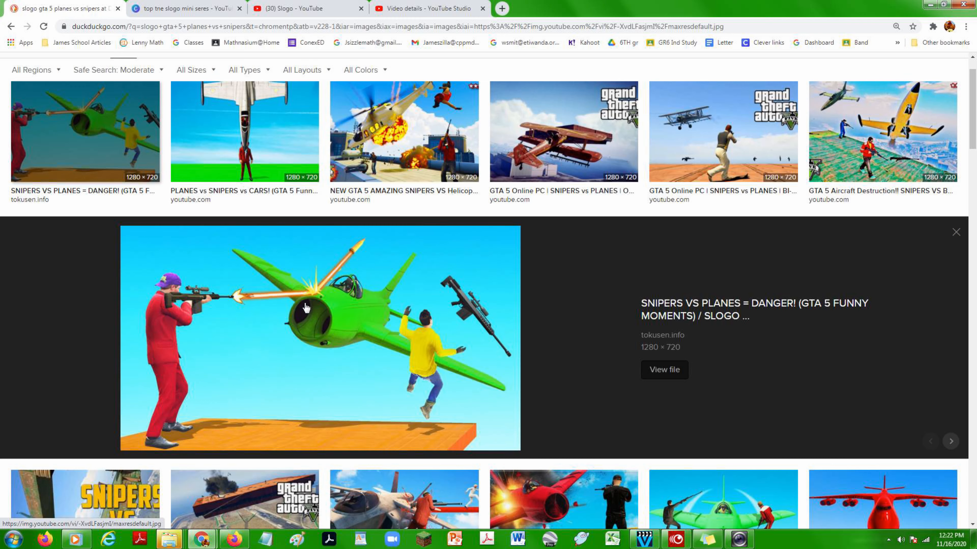
{"action": "mouse_move", "coordinate": [655, 280]}
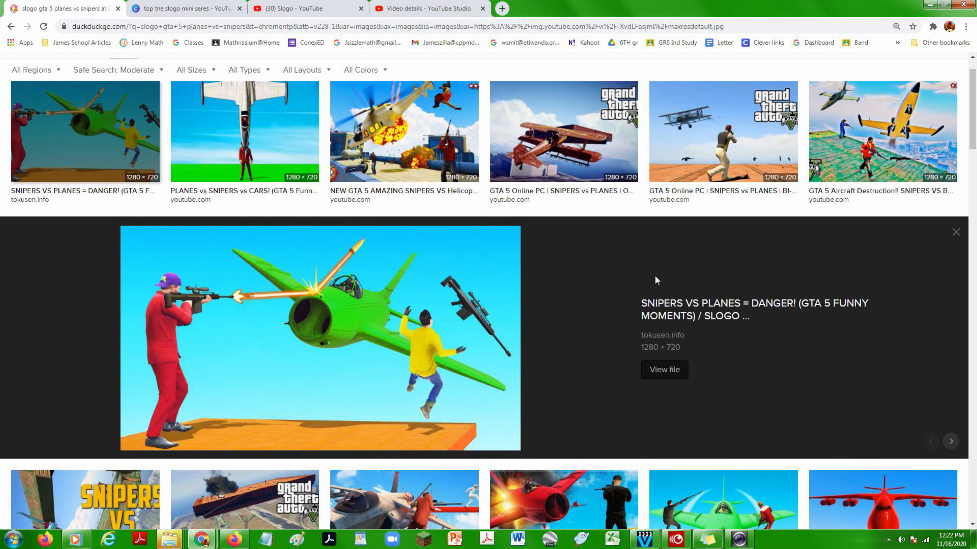
{"action": "mouse_move", "coordinate": [539, 539]}
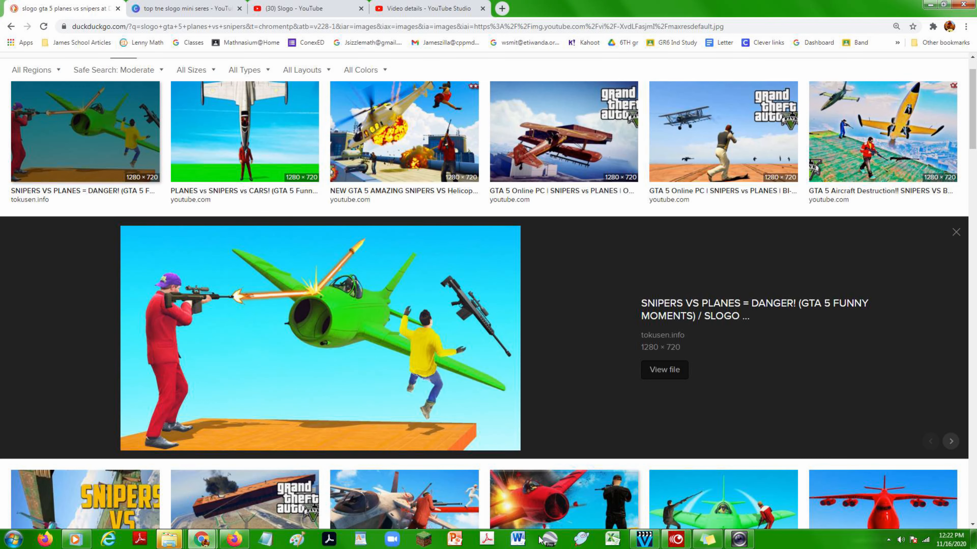
{"action": "scroll", "scroll_direction": "up", "scroll_amount": 3}
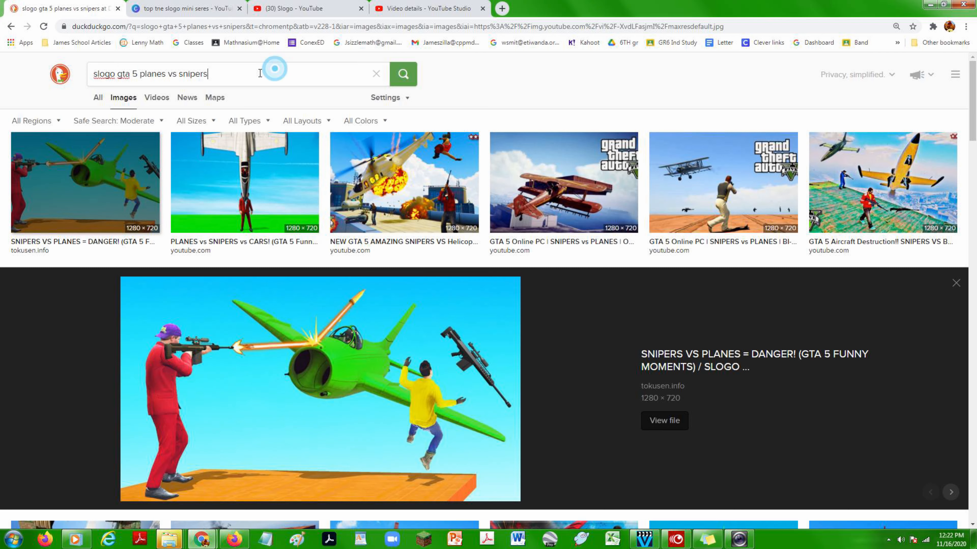
Replace 'planes vs snipers' and search images for 'slogo gta 5 derbys'
{"action": "double_click", "coordinate": [174, 73]}
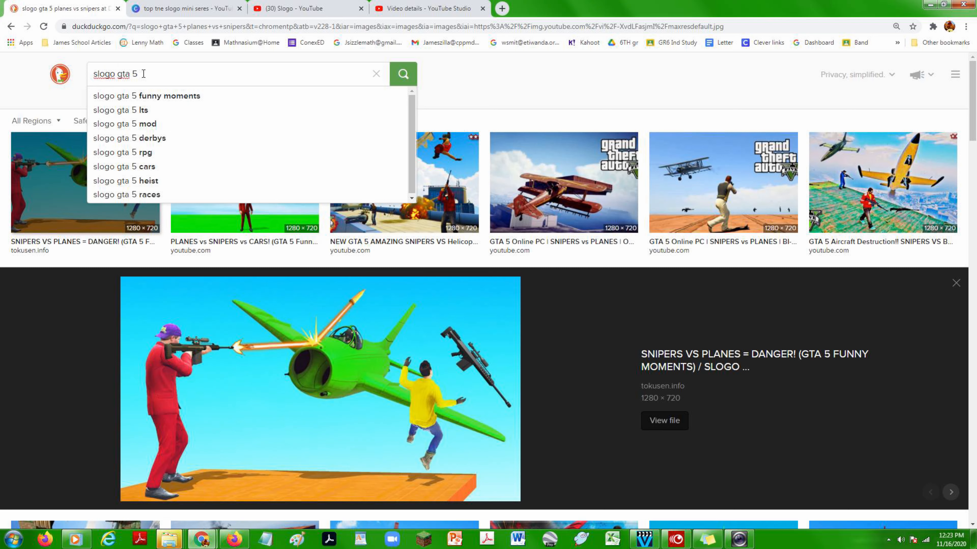
{"action": "type", "text": "derbys"}
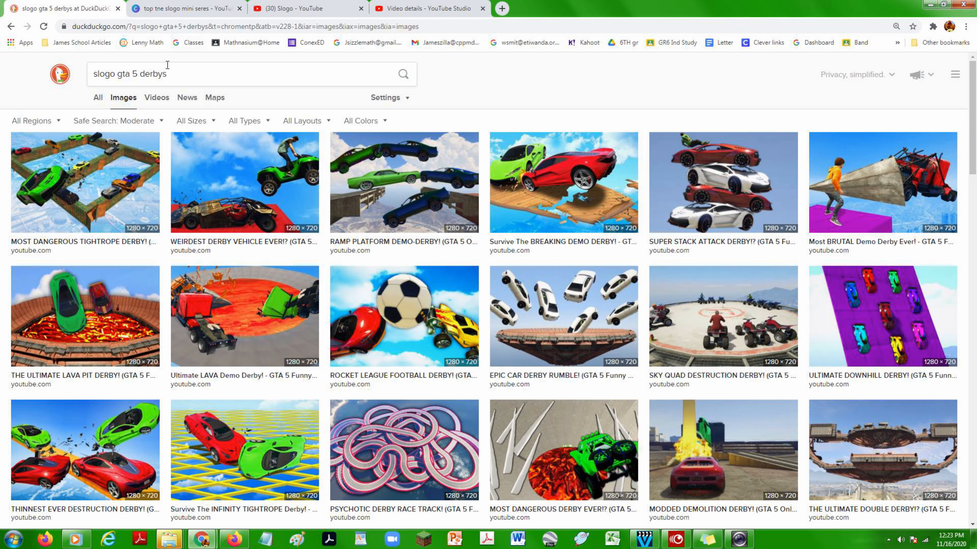
Replace 'gta 5 derbys' and search images for 'slogo fortnite snitch hide and seek'
{"action": "double_click", "coordinate": [153, 73]}
{"action": "type", "text": "slogo for"}
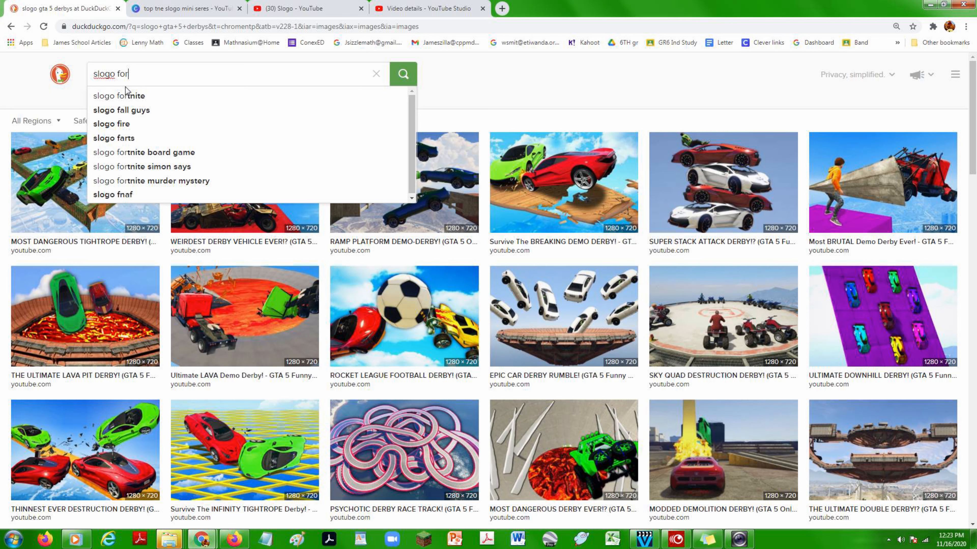
{"action": "left_click", "coordinate": [119, 95]}
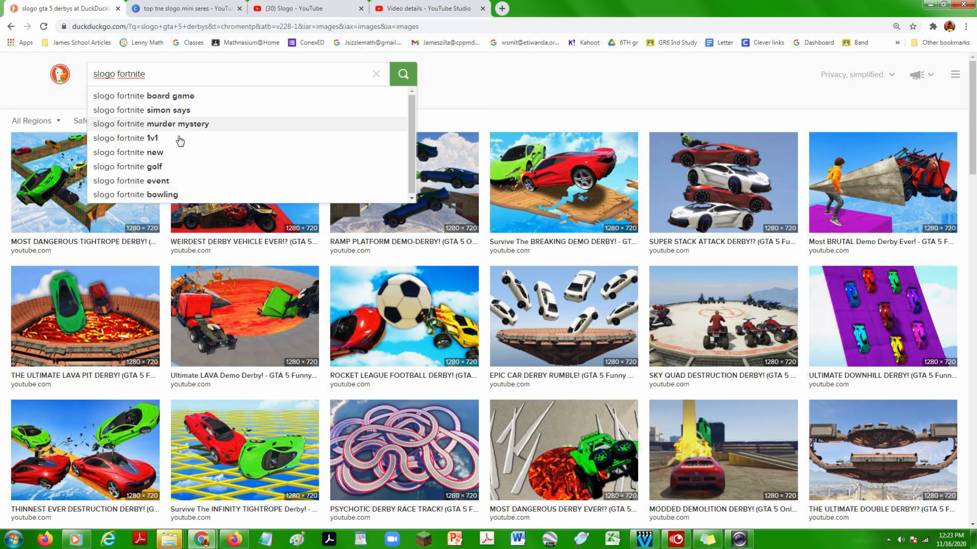
{"action": "type", "text": "snitc"}
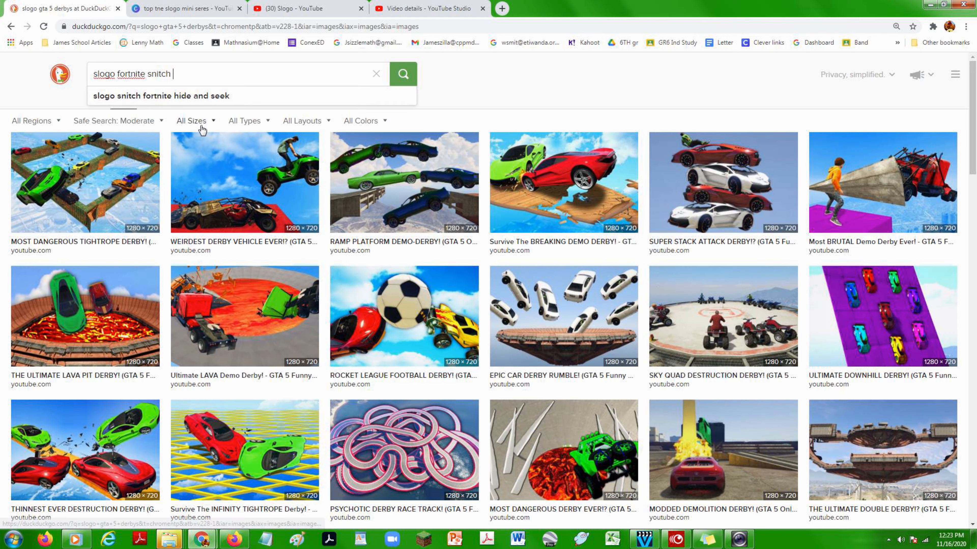
{"action": "type", "text": "hide and s"}
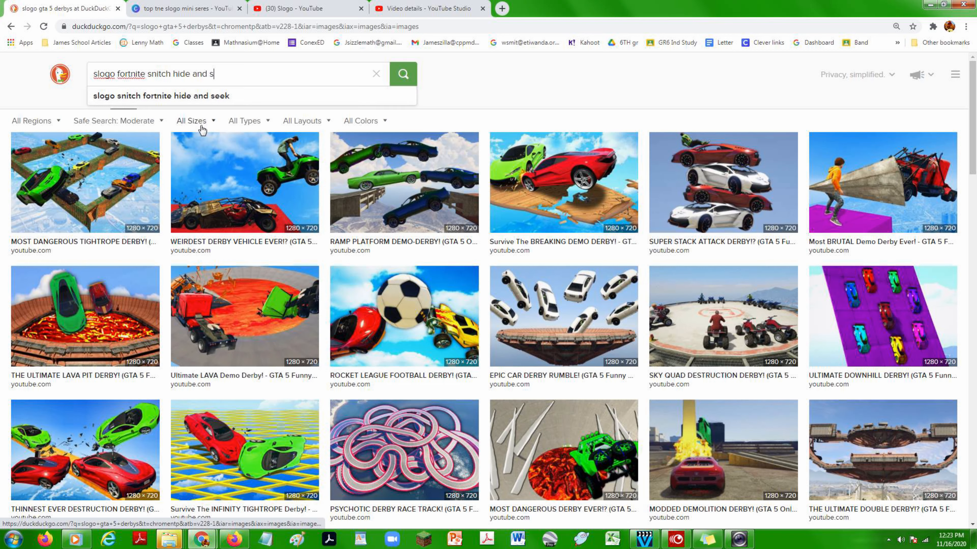
{"action": "left_click", "coordinate": [160, 95]}
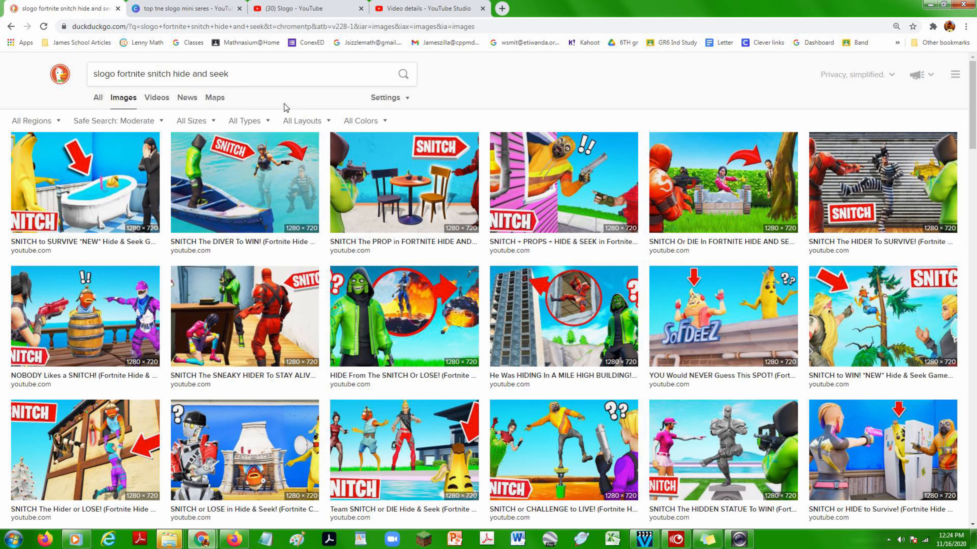
{"action": "mouse_move", "coordinate": [336, 144]}
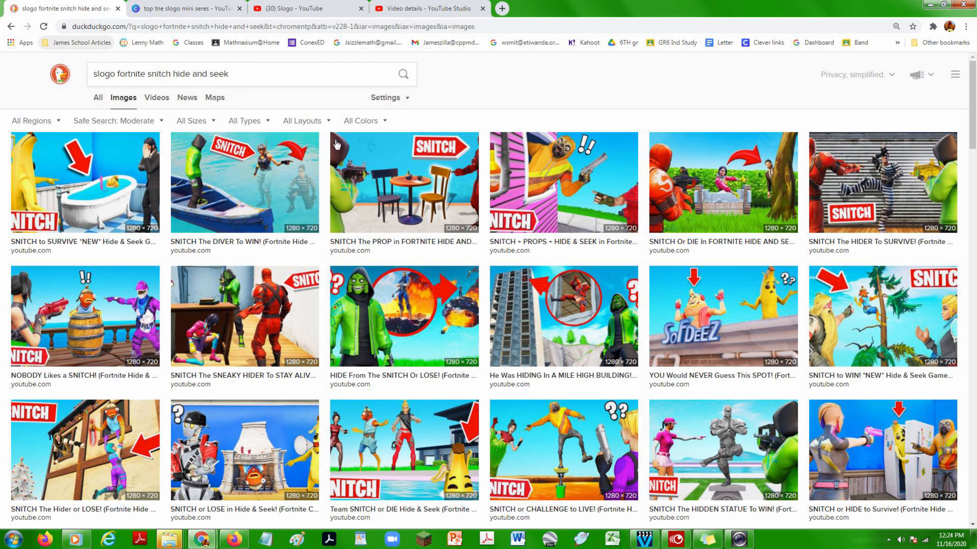
{"action": "left_click", "coordinate": [218, 73]}
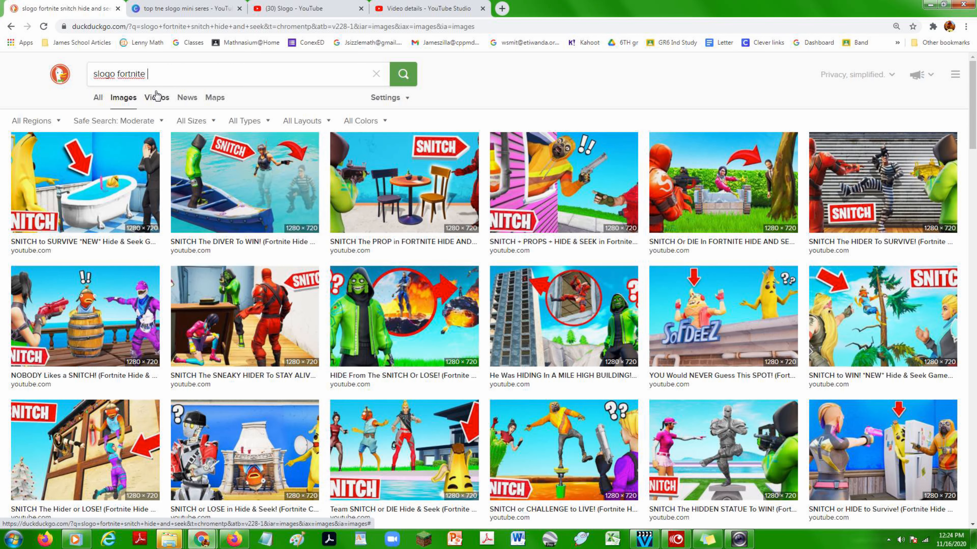
Search images for 'slogo fortnite simon says'
{"action": "type", "text": "simon says"}
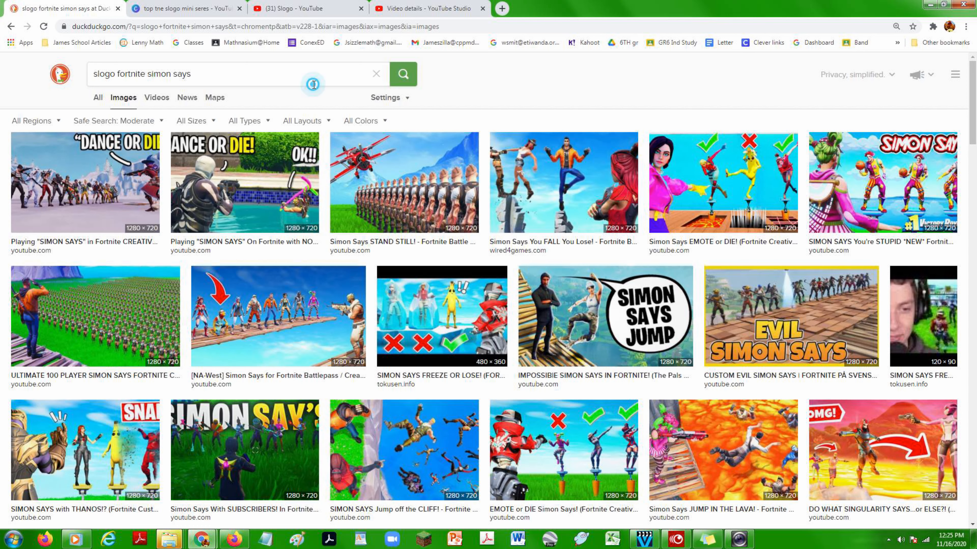
{"action": "double_click", "coordinate": [172, 74]}
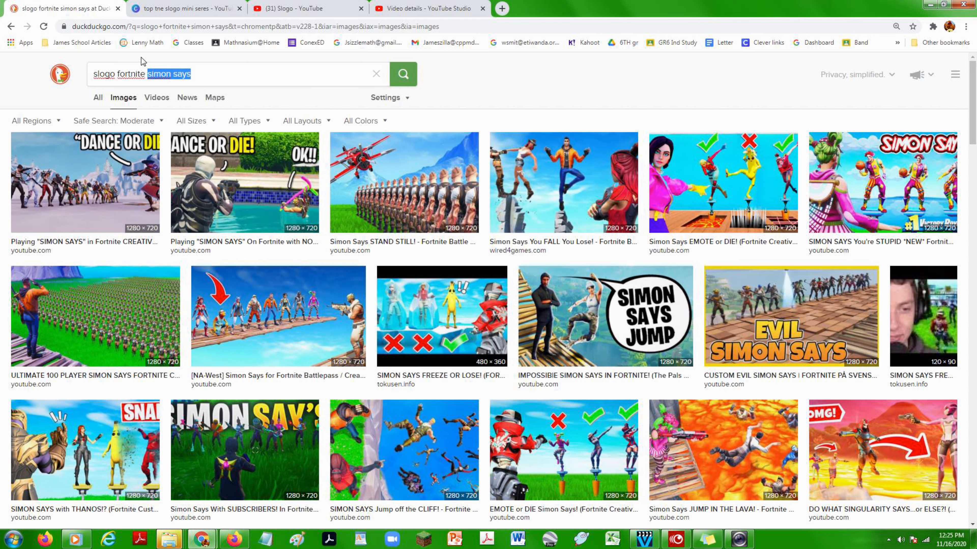
Replace 'simon says' and search images for 'slogo fortnite murder mystery' via the suggestion
{"action": "key", "text": "Delete"}
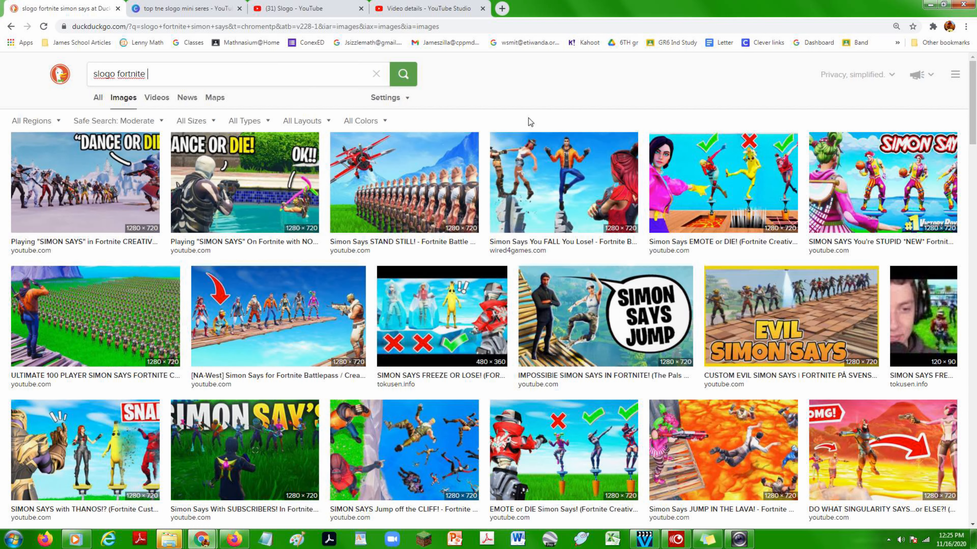
{"action": "type", "text": "mu"}
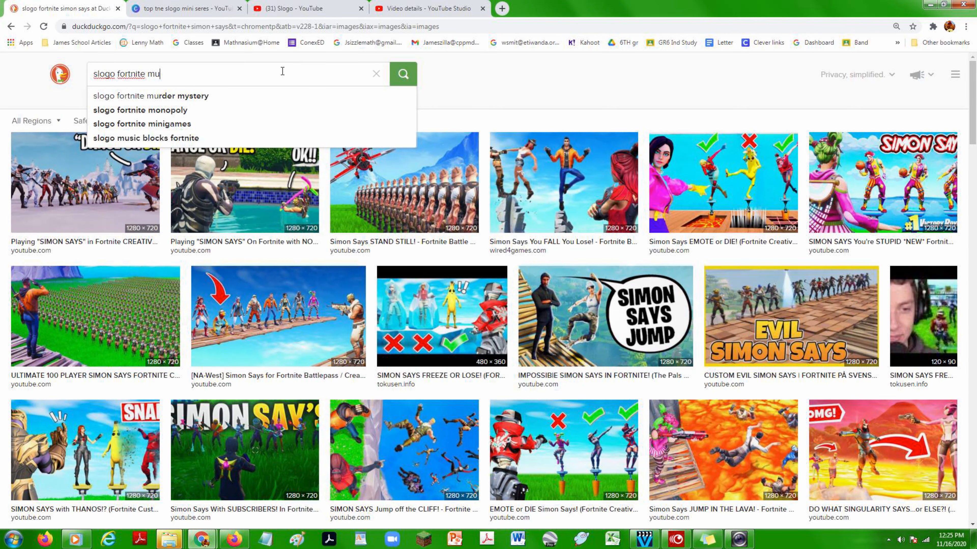
{"action": "left_click", "coordinate": [151, 96]}
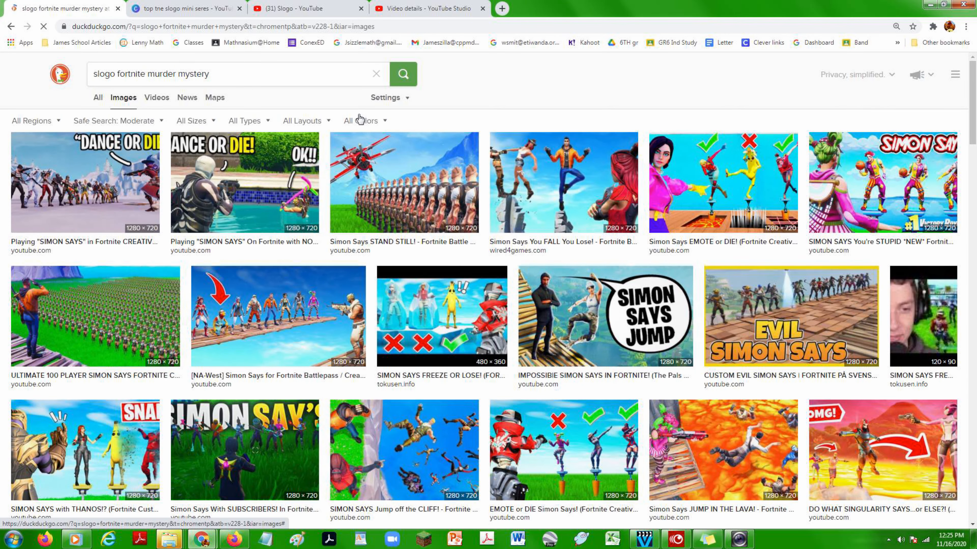
{"action": "left_click", "coordinate": [402, 73]}
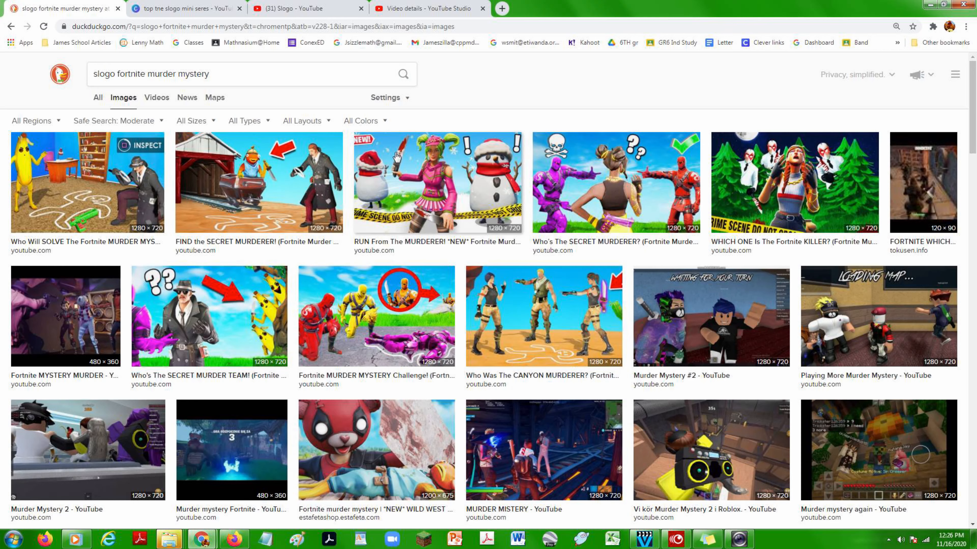
{"action": "mouse_move", "coordinate": [524, 197]}
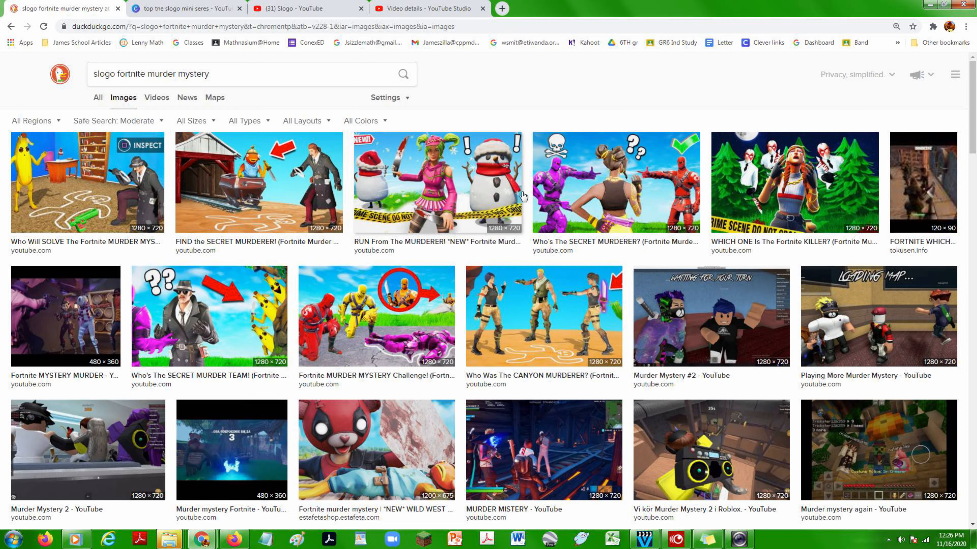
{"action": "mouse_move", "coordinate": [616, 382]}
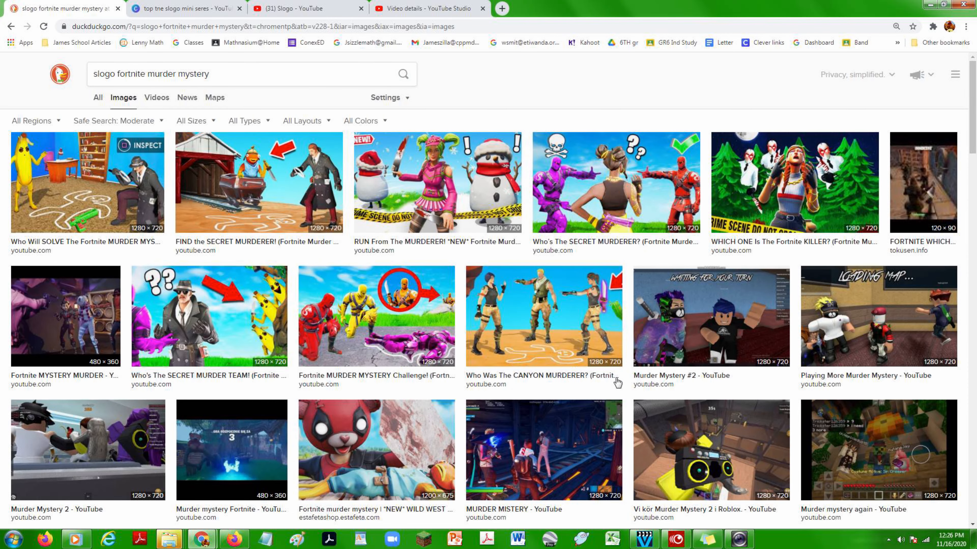
{"action": "mouse_move", "coordinate": [525, 156]}
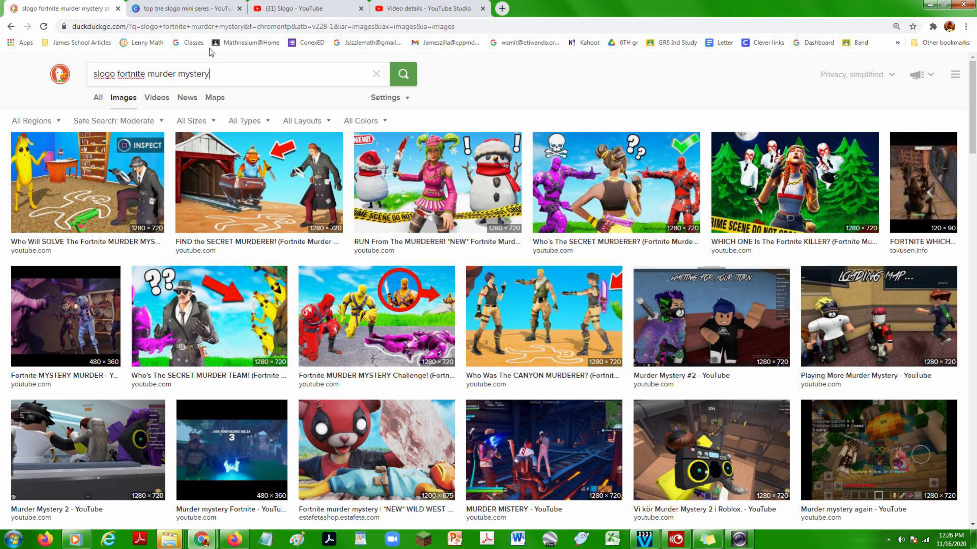
Replace the murder mystery query with 'slogo minecraft troll wars' and search images
{"action": "double_click", "coordinate": [156, 73]}
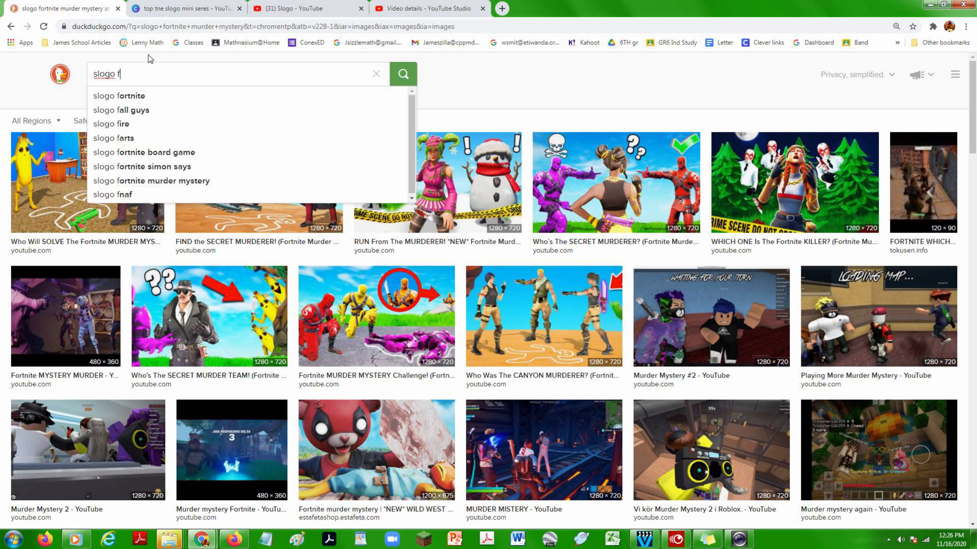
{"action": "key", "text": "Backspace"}
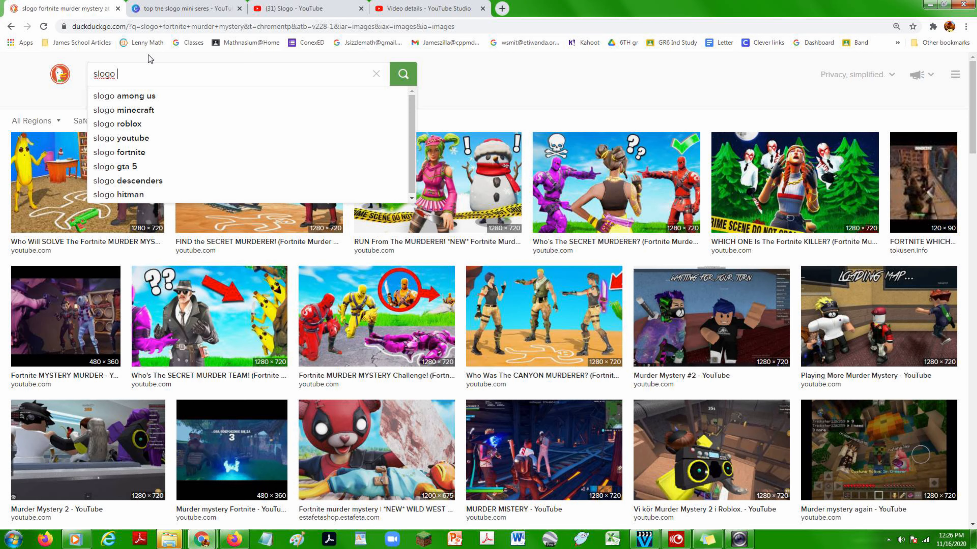
{"action": "type", "text": "mine"}
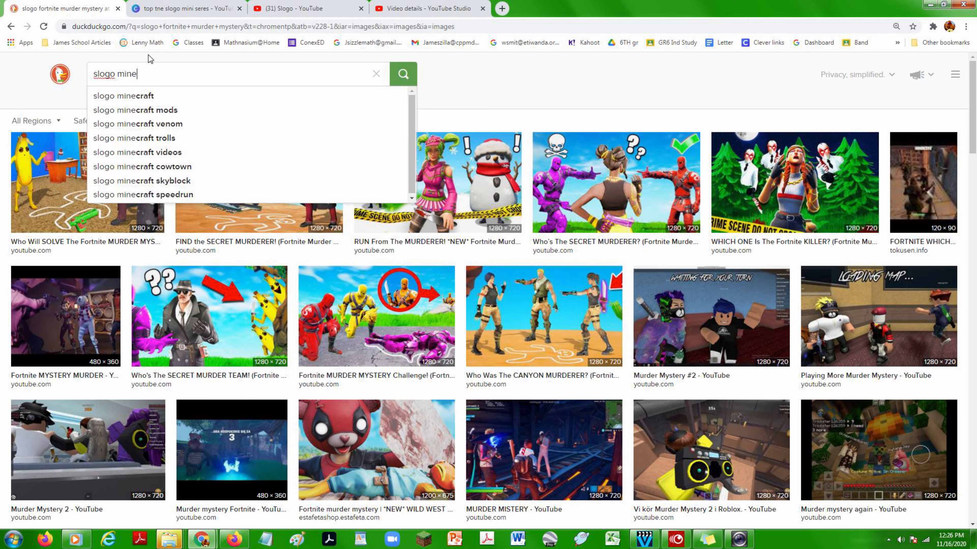
{"action": "type", "text": "craf"}
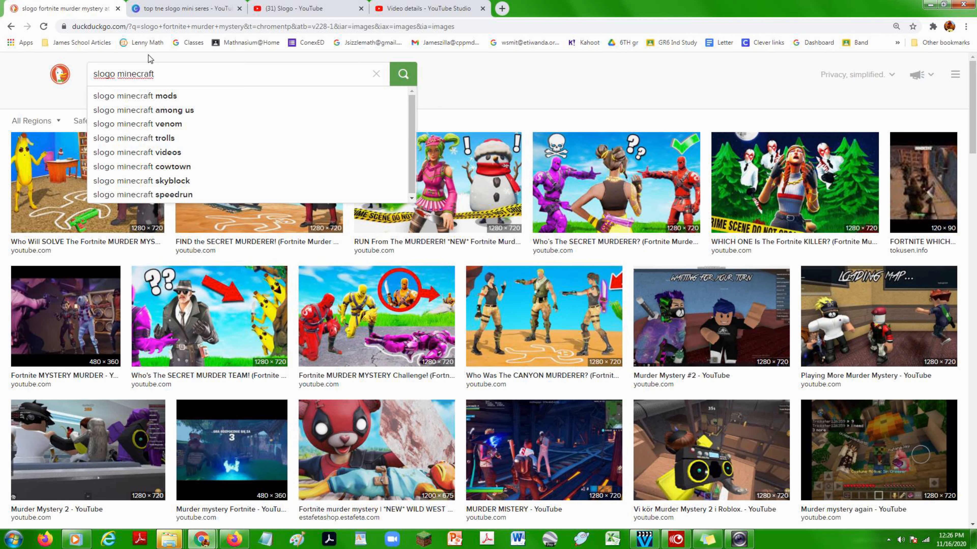
{"action": "type", "text": "troll wars"}
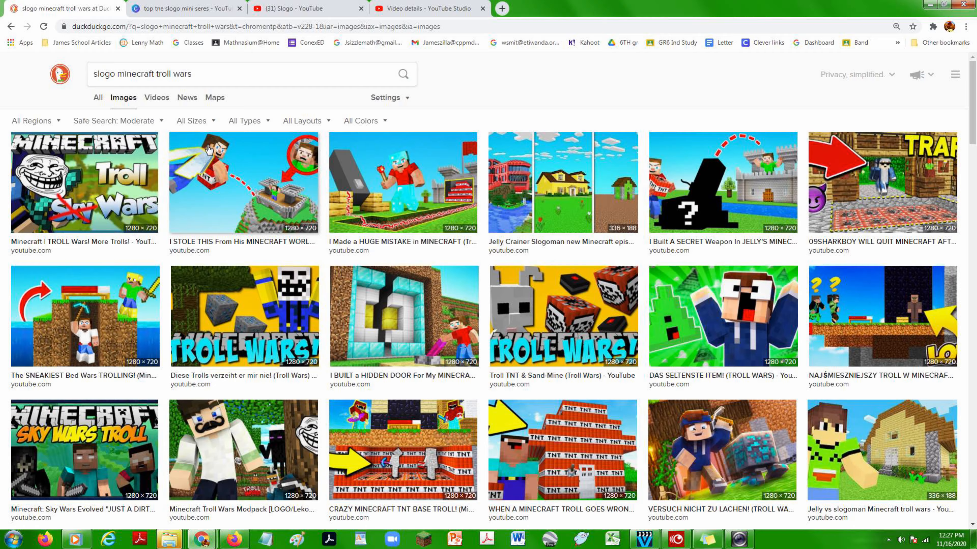
{"action": "mouse_move", "coordinate": [673, 242]}
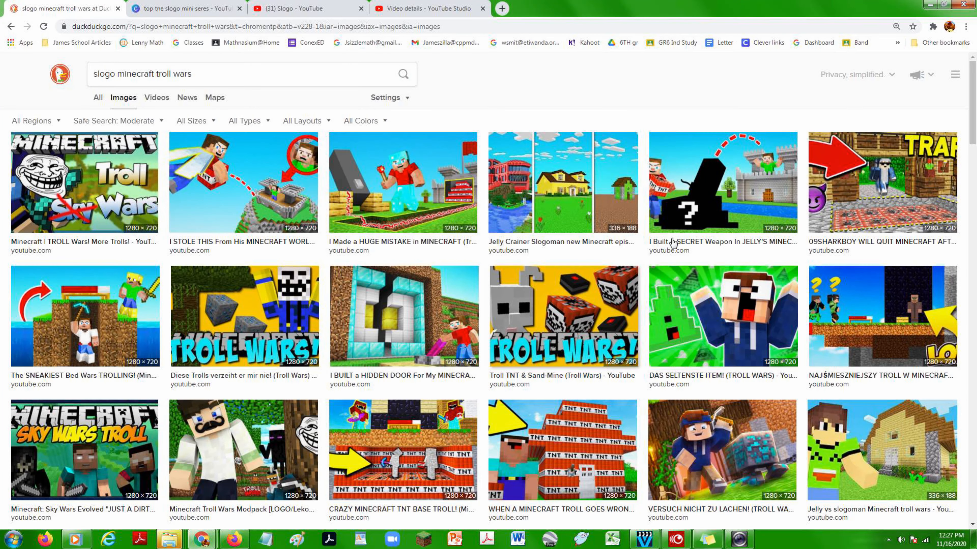
{"action": "mouse_move", "coordinate": [487, 157]}
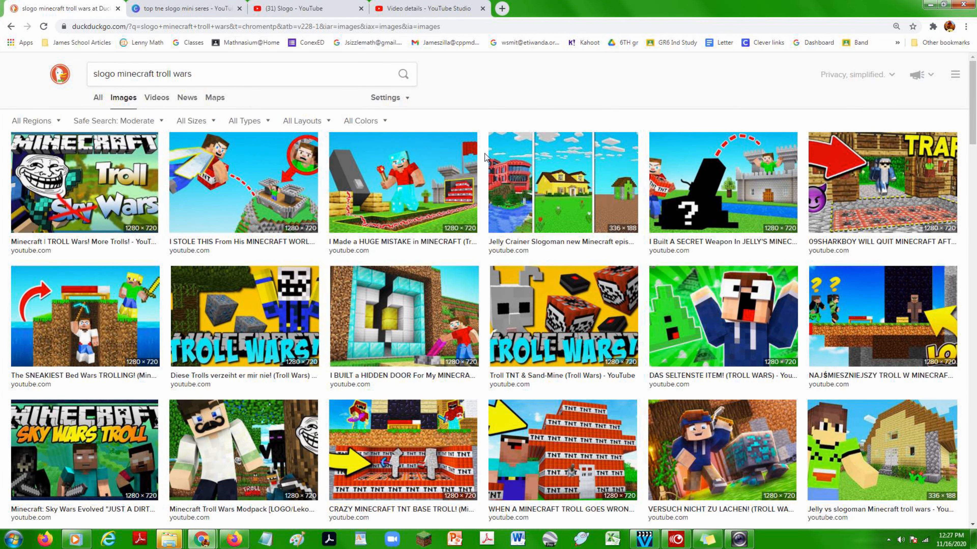
{"action": "mouse_move", "coordinate": [505, 372]}
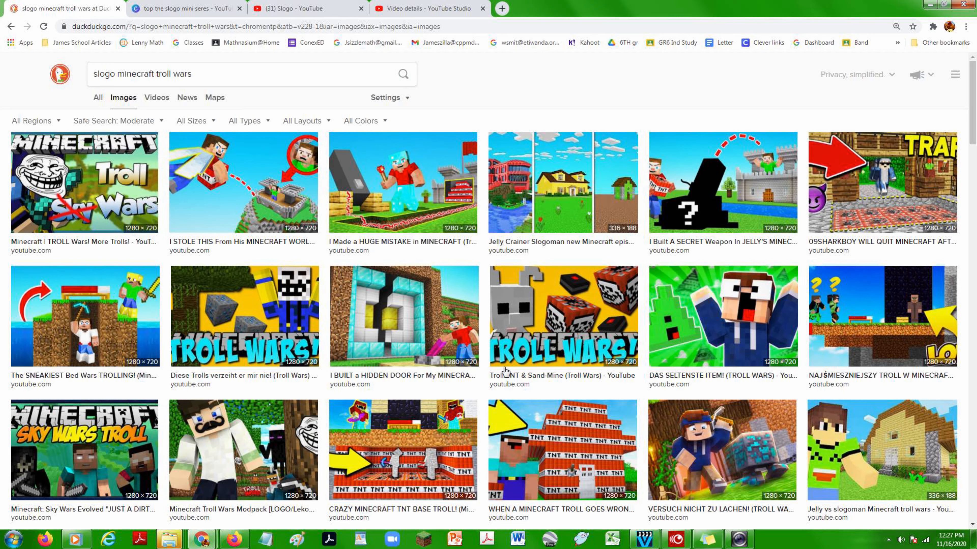
{"action": "mouse_move", "coordinate": [504, 145]}
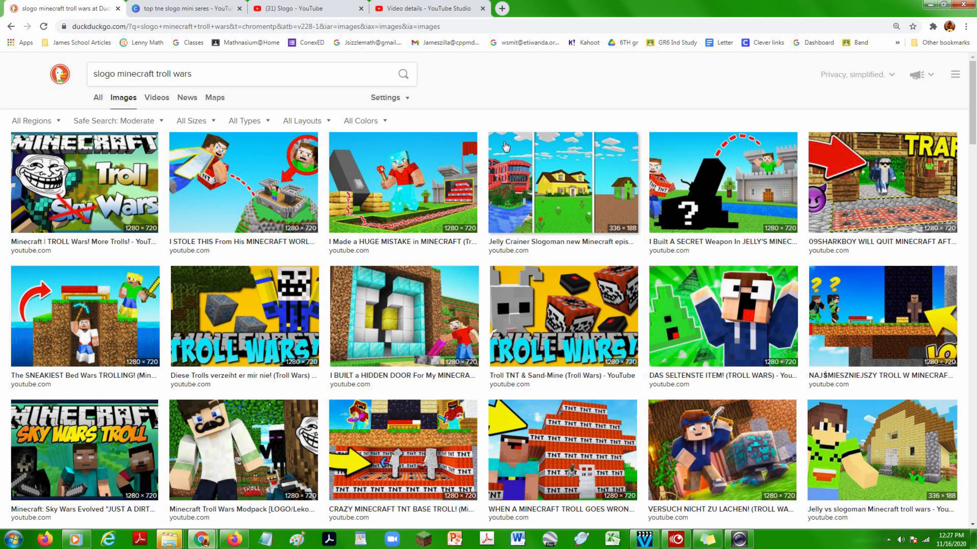